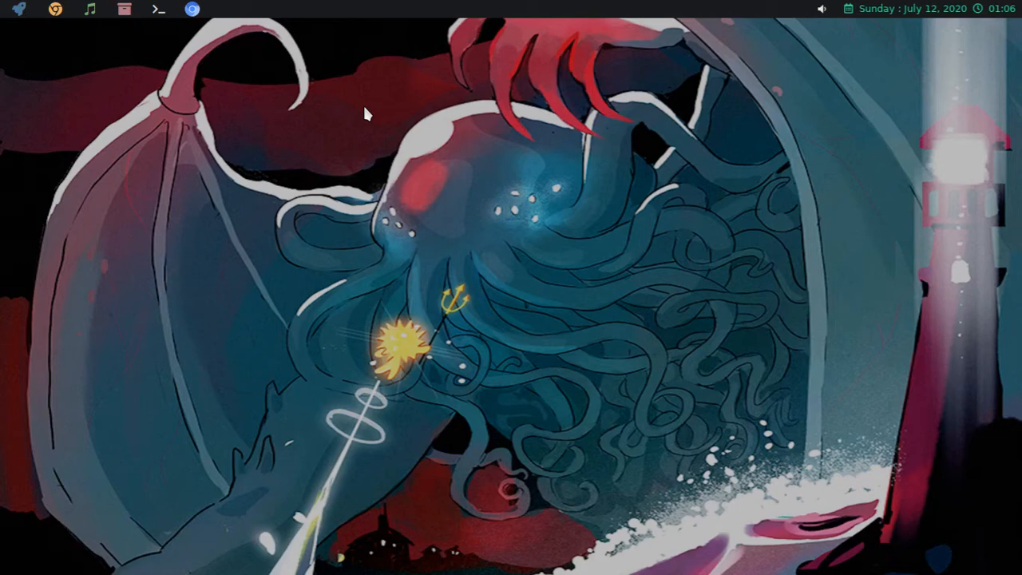
mouse_move(325, 105)
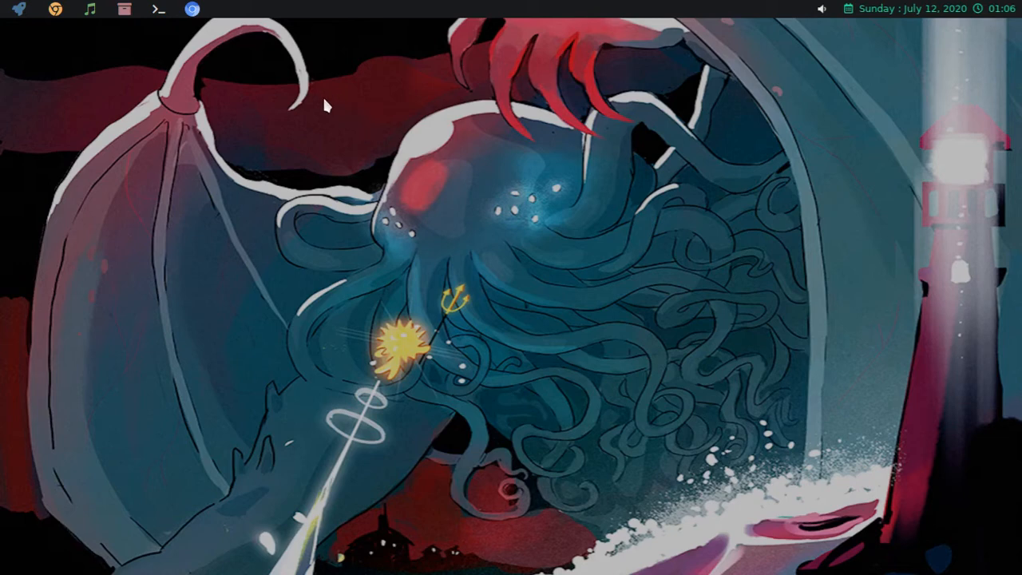
mouse_move(156, 13)
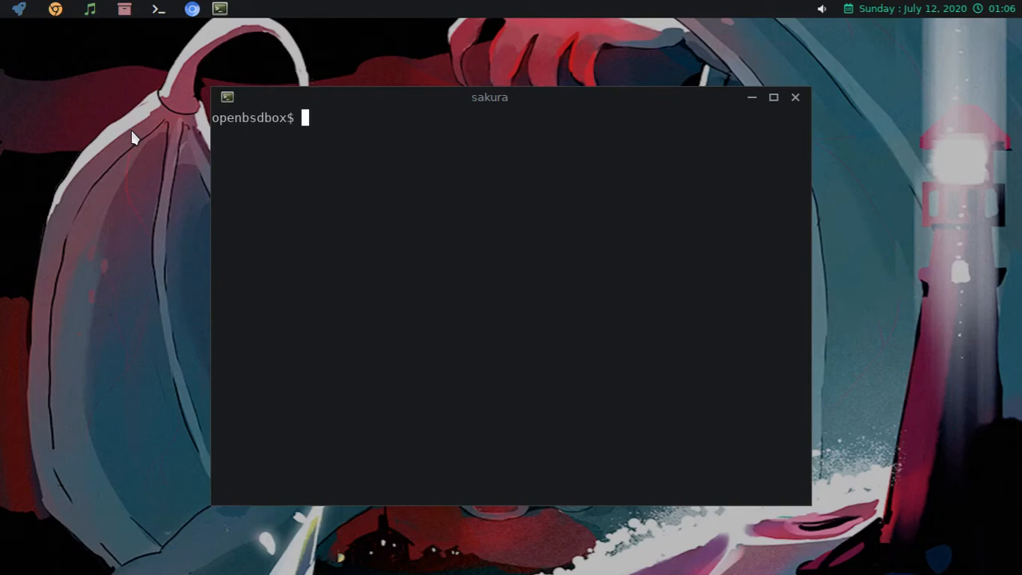
- Switch to the root account with su and the root password
text(su)
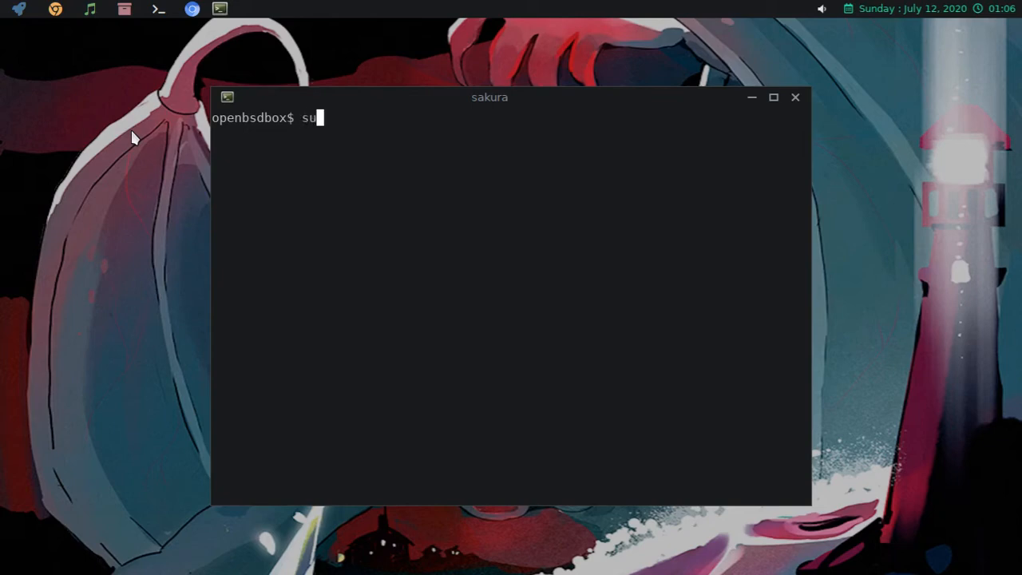
key(Return)
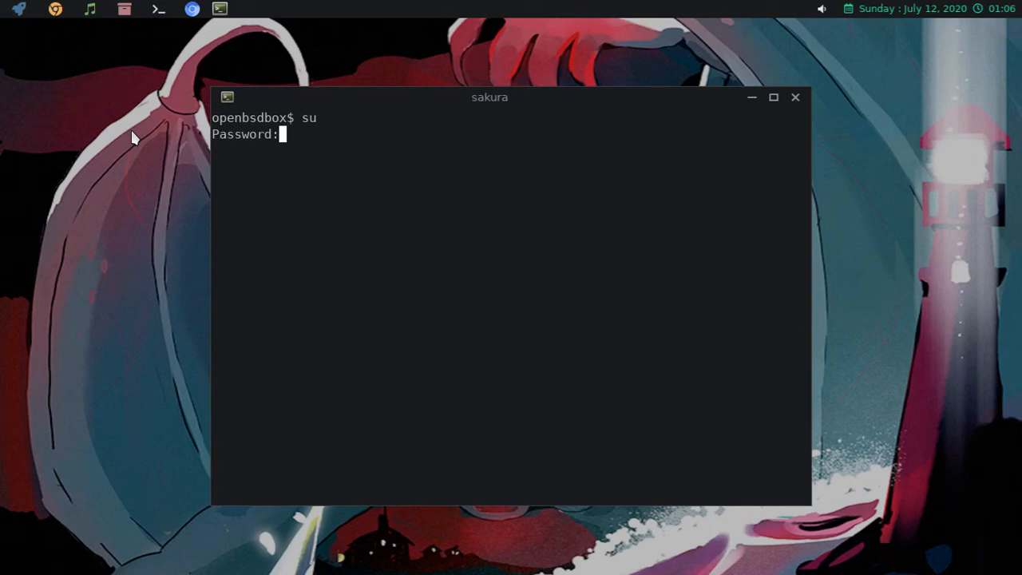
key(Return)
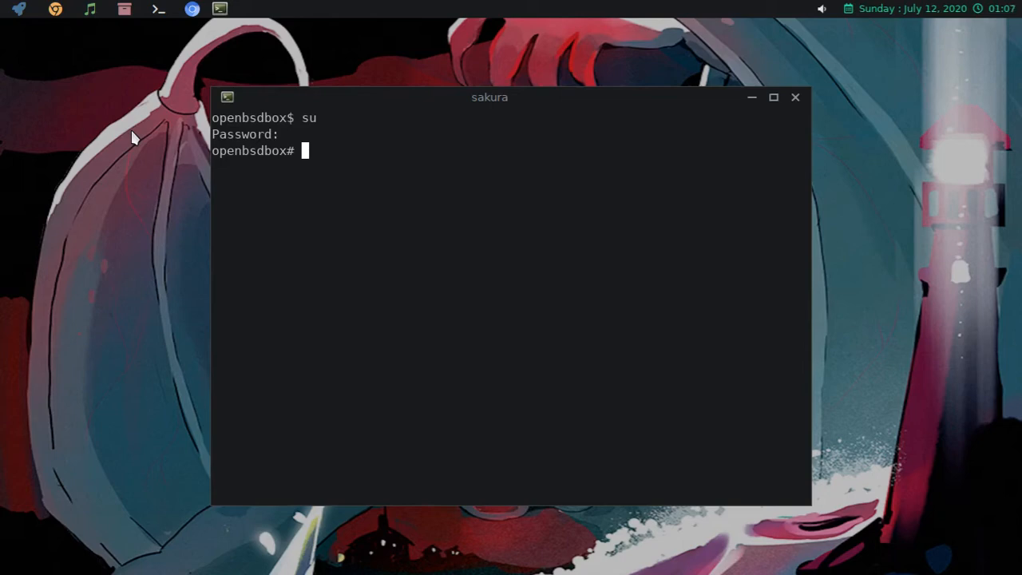
- Run syspatch to apply the available OpenBSD base system patches
text(sysp)
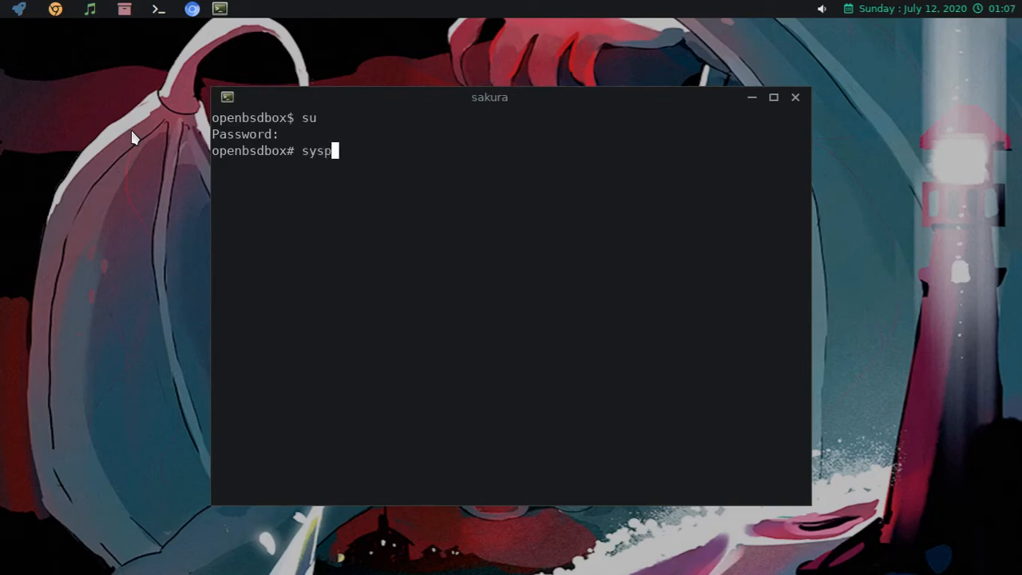
text(atch)
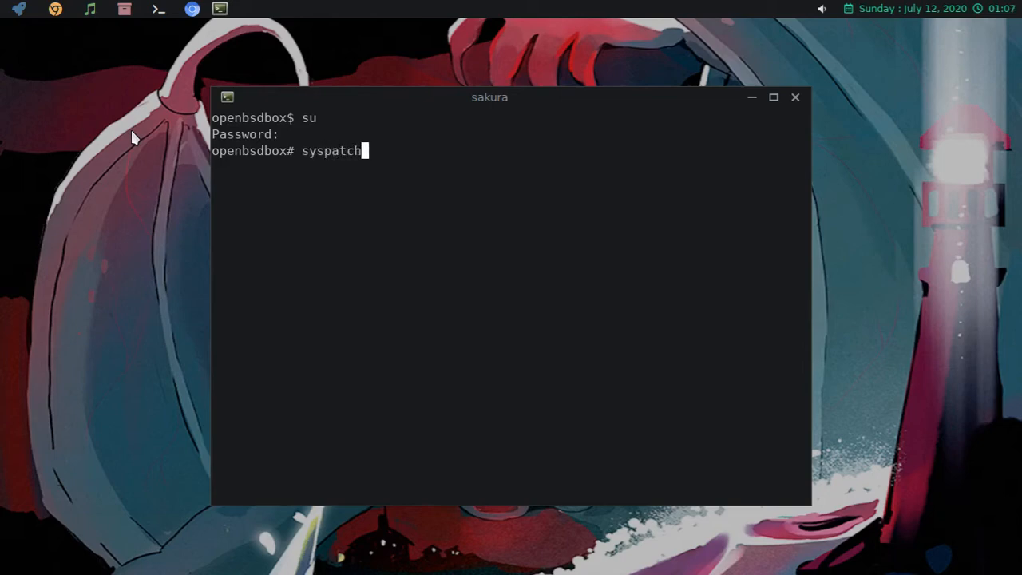
key(Return)
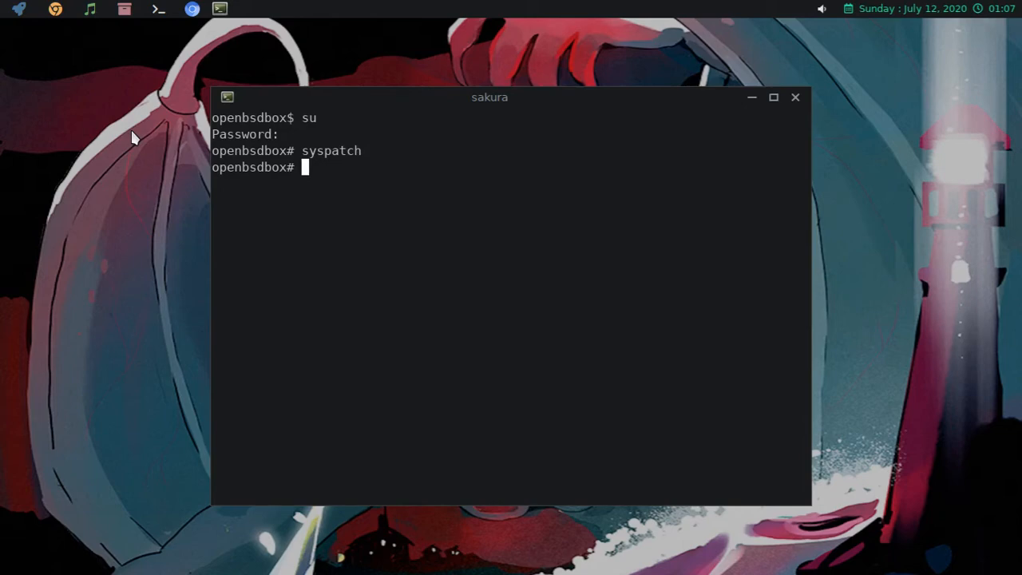
mouse_move(162, 249)
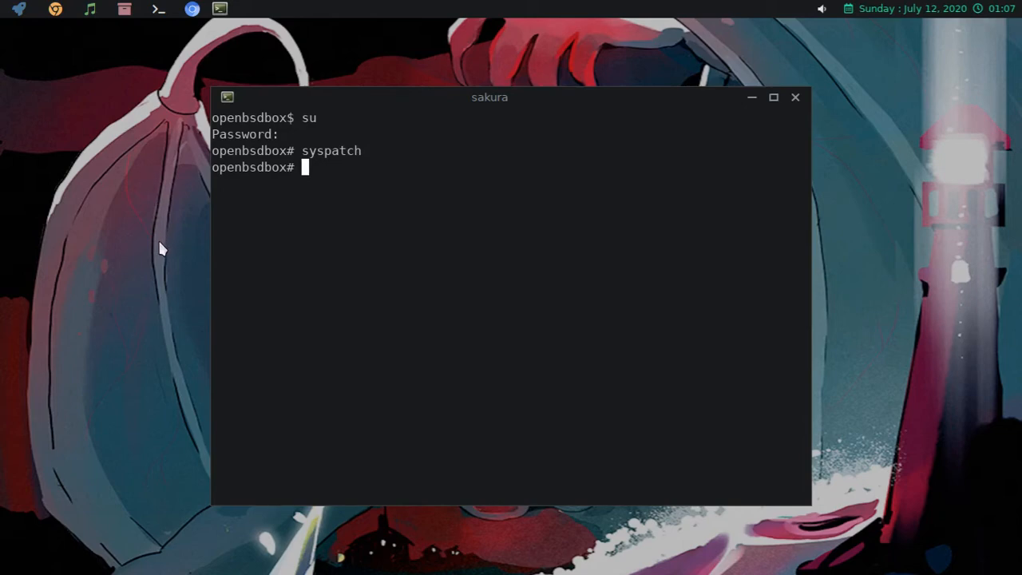
mouse_move(178, 28)
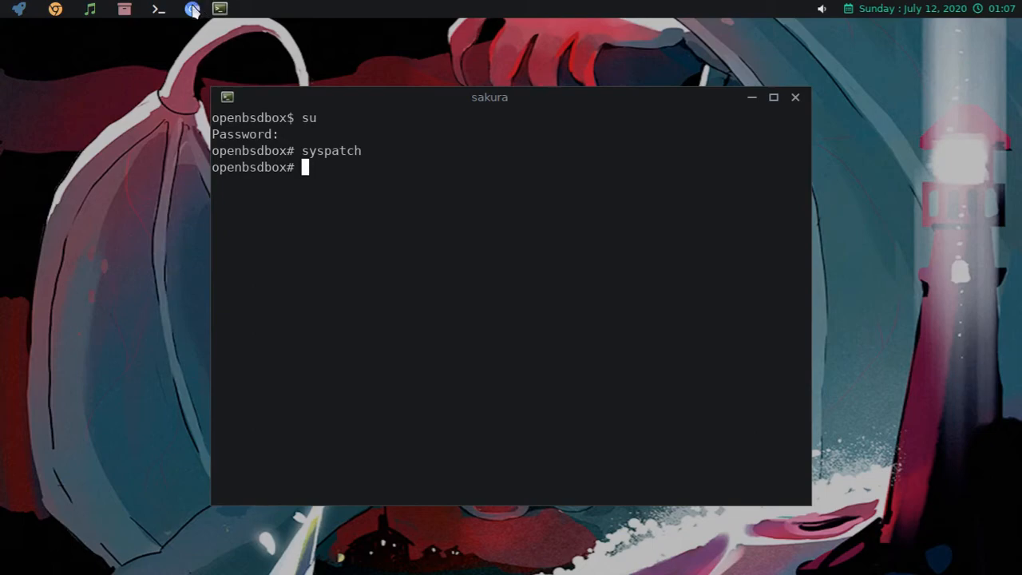
- Browse the OpenBSD 6.7 errata page in Chromium and read through the listed fixes
click(191, 9)
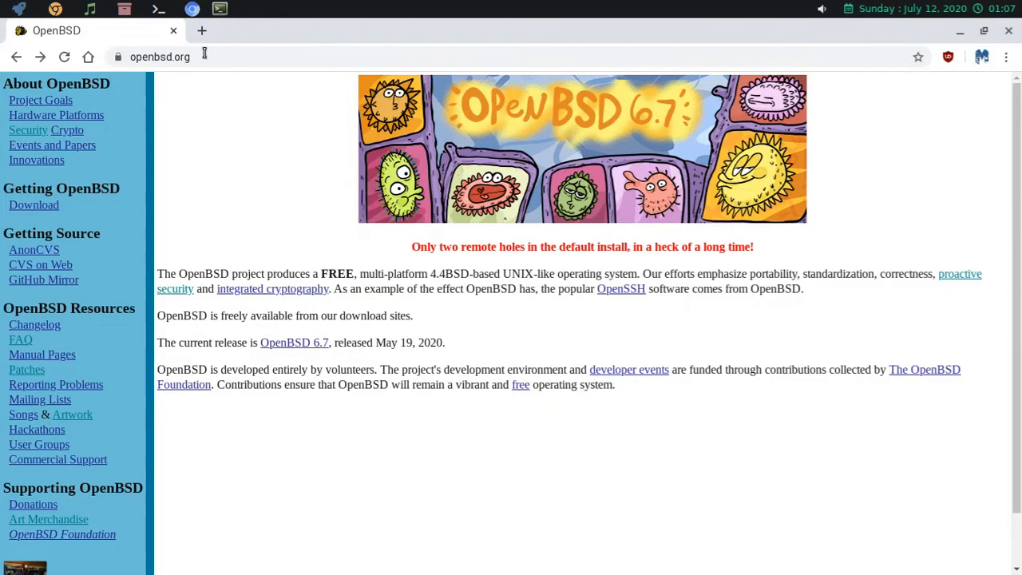
mouse_move(147, 163)
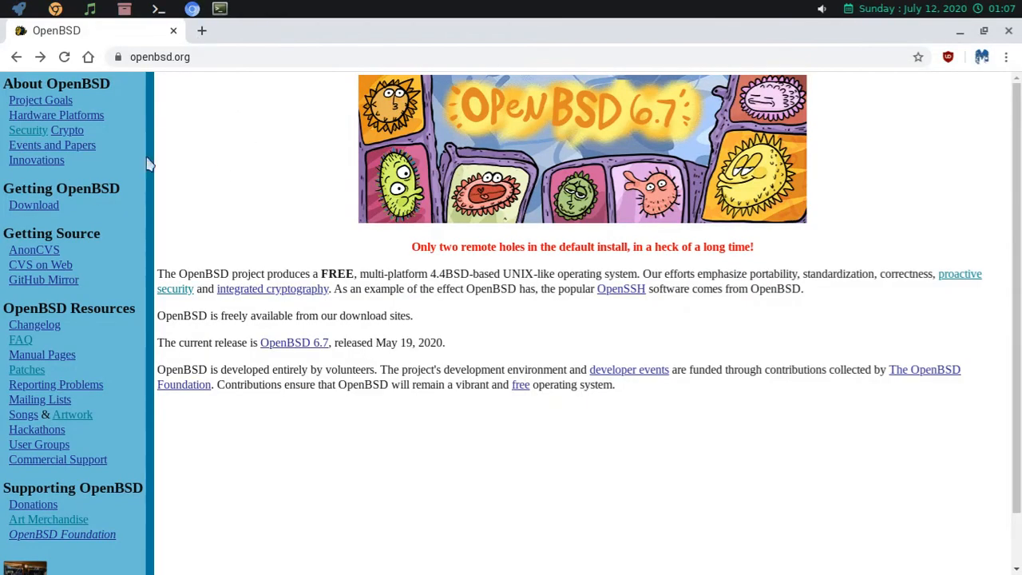
mouse_move(25, 369)
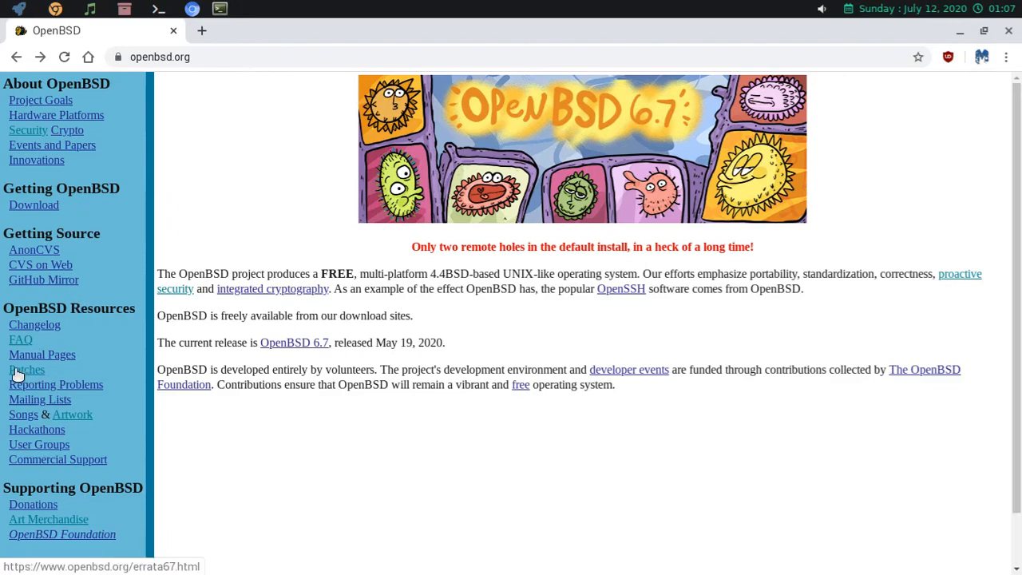
click(27, 369)
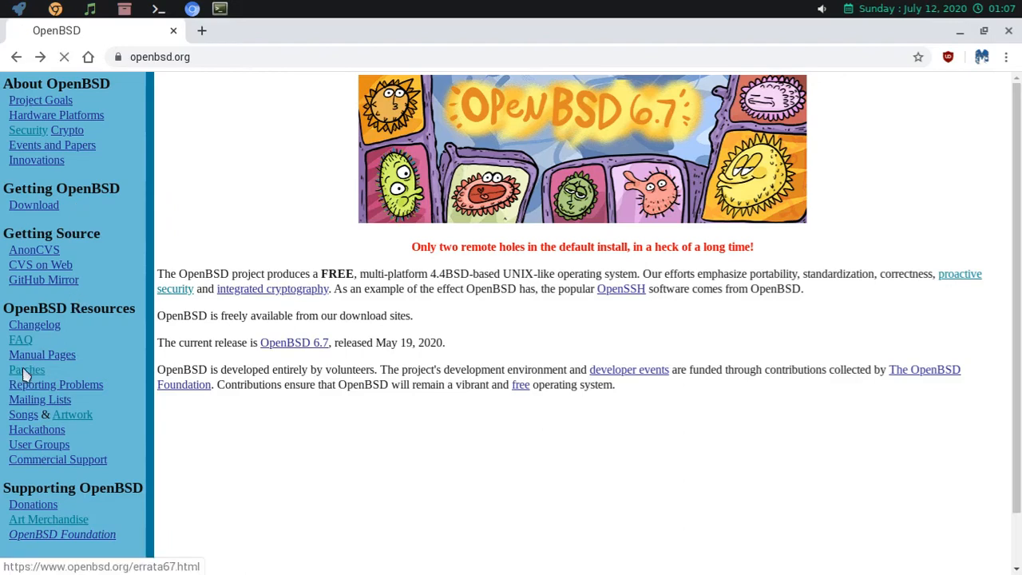
click(25, 371)
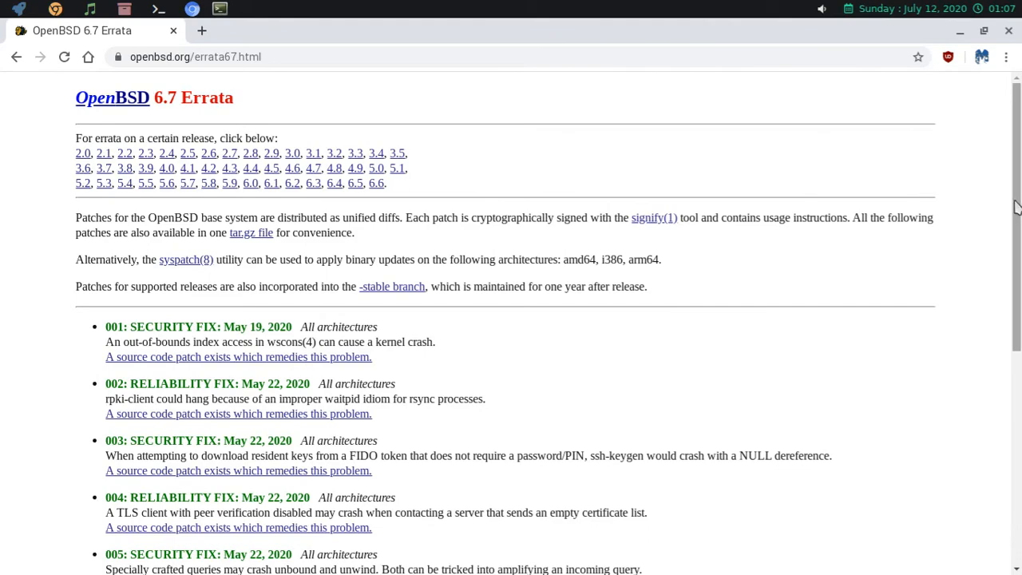
scroll(down, 3)
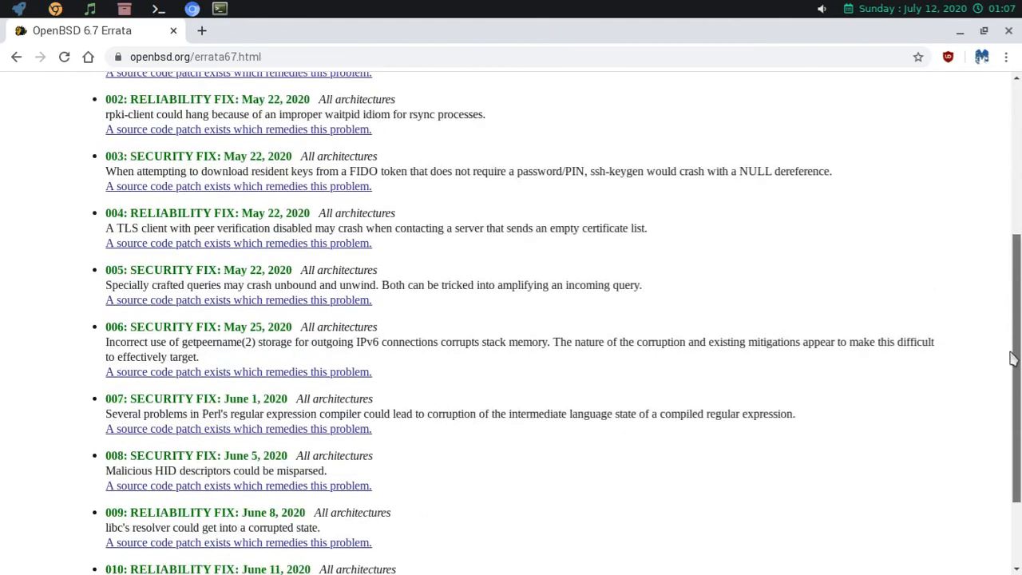
scroll(down, 3)
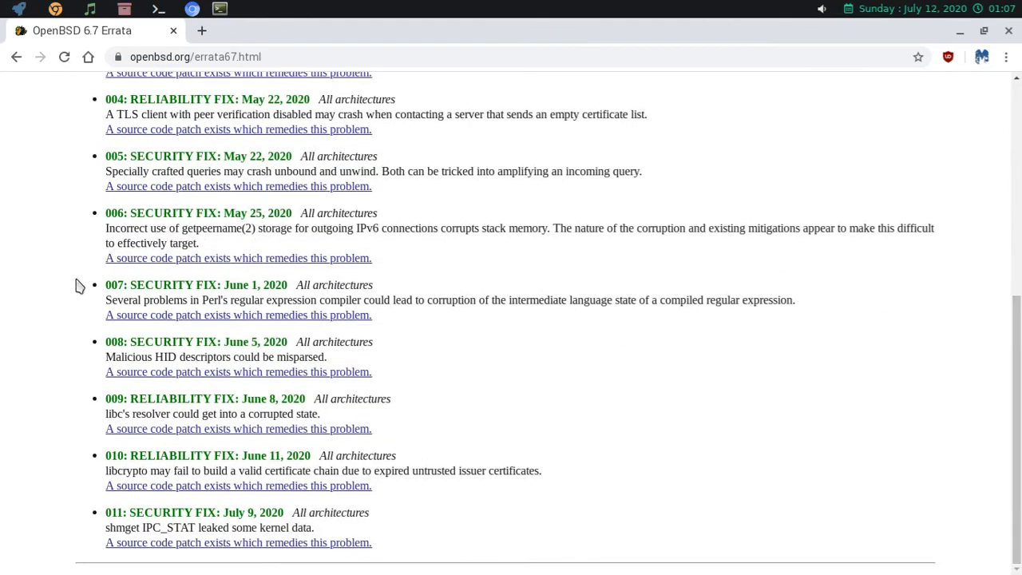
mouse_move(179, 503)
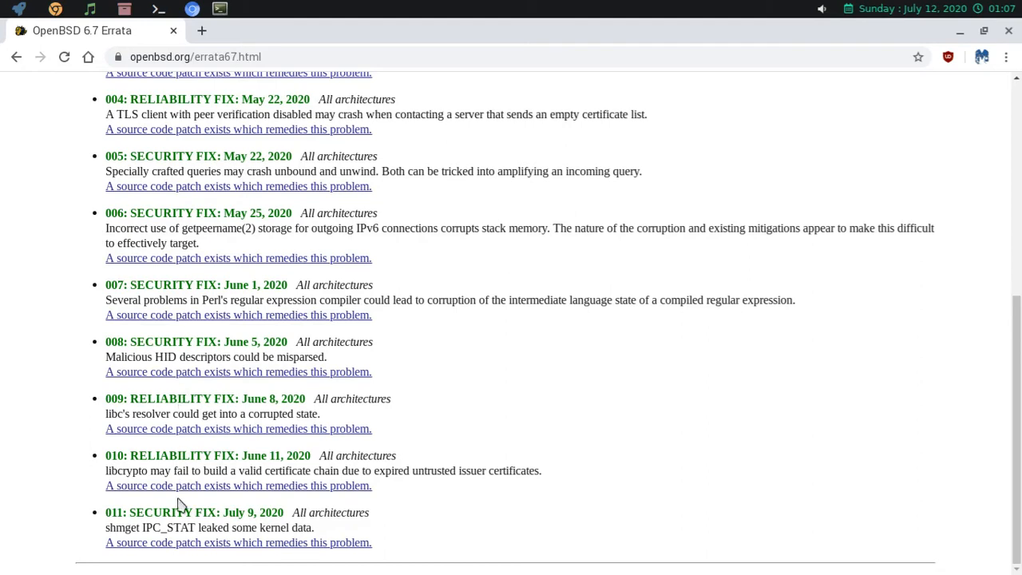
mouse_move(236, 520)
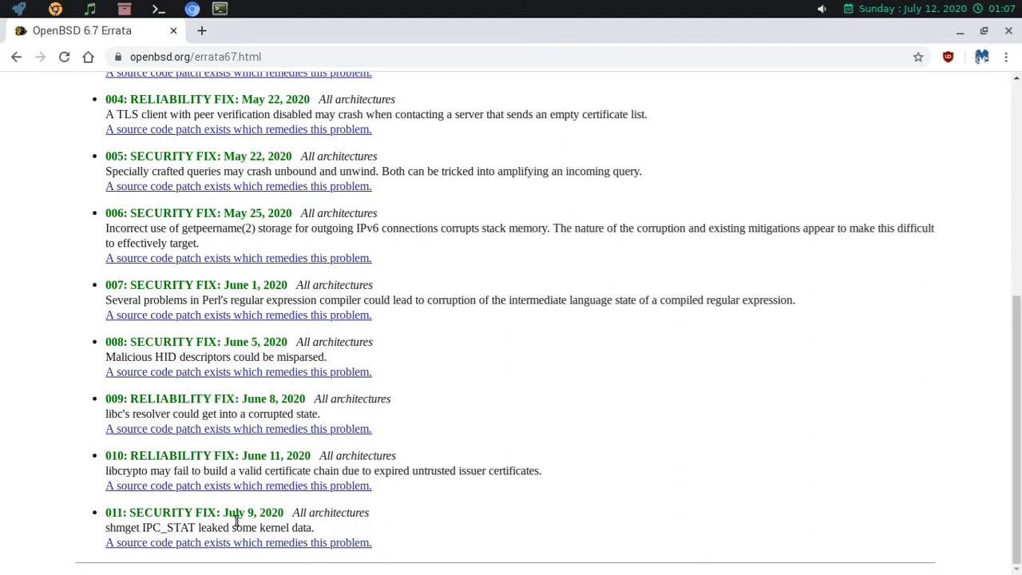
mouse_move(428, 527)
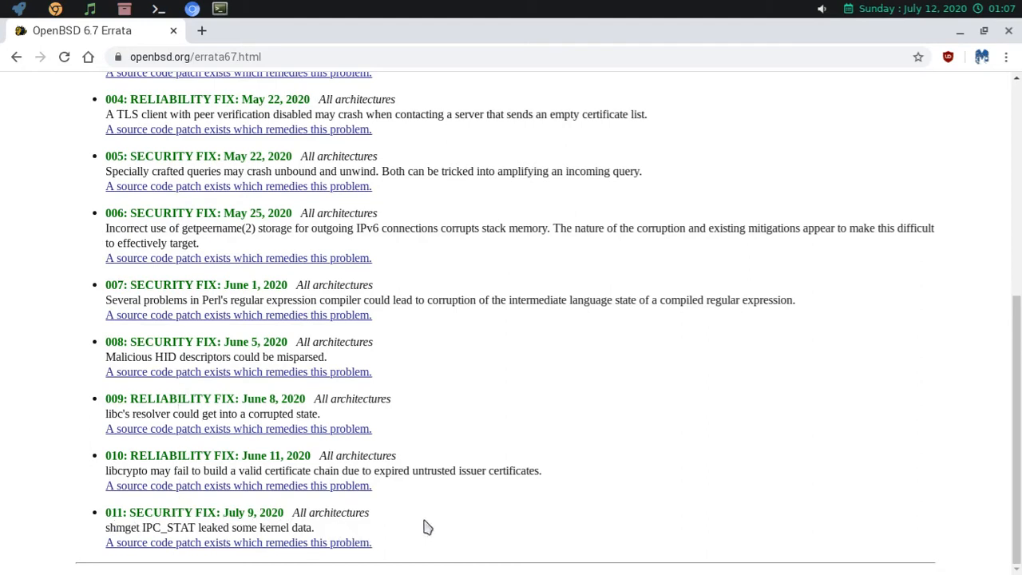
mouse_move(525, 137)
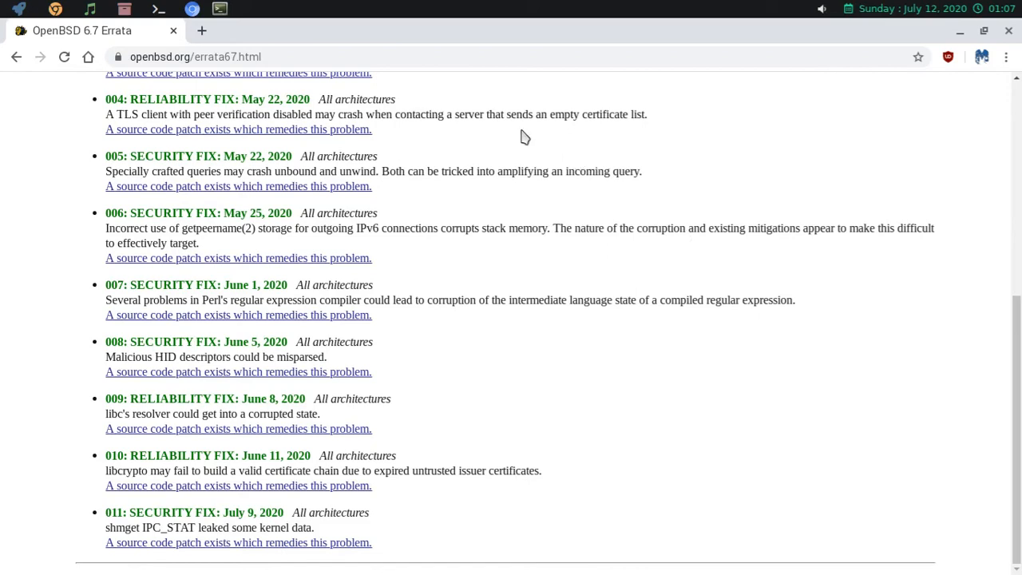
mouse_move(1009, 30)
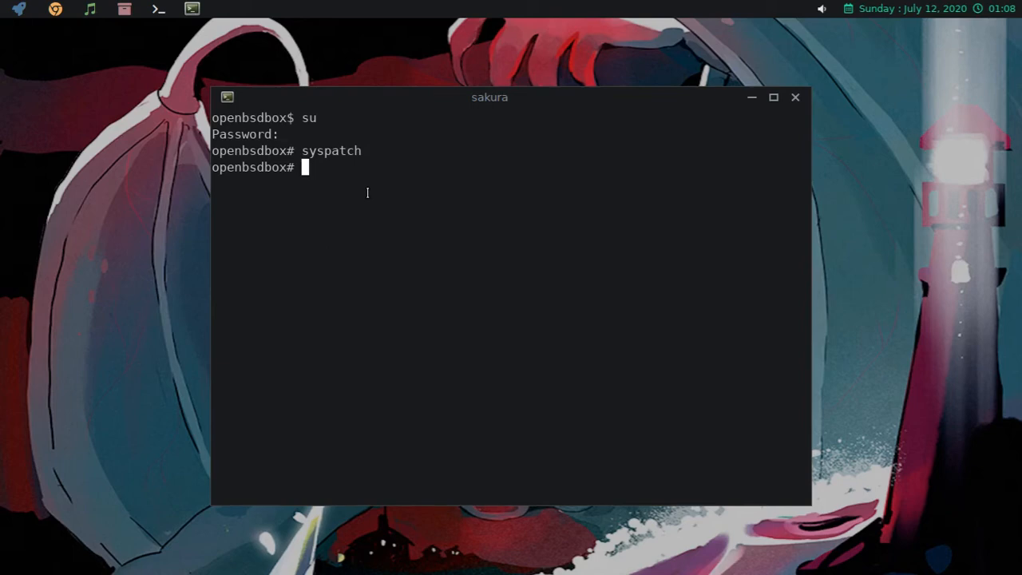
- Upgrade all installed packages as root with pkg_add -u
text(pkg)
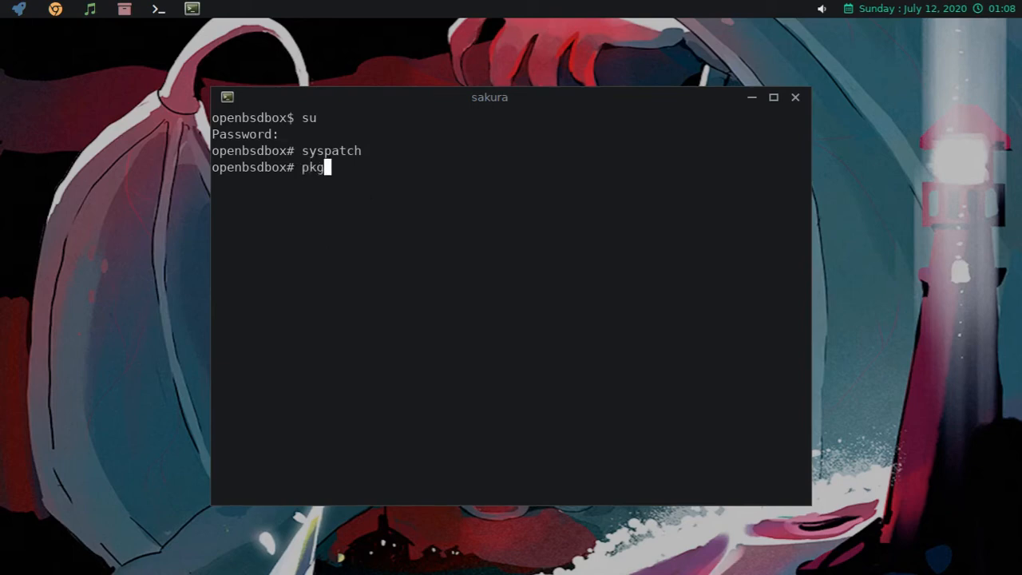
text(_)
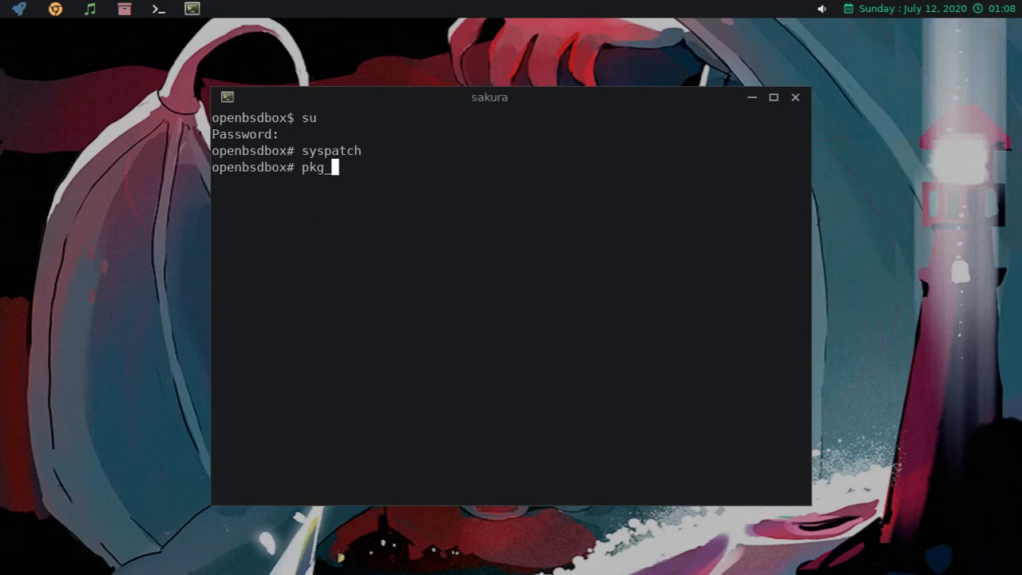
text(add)
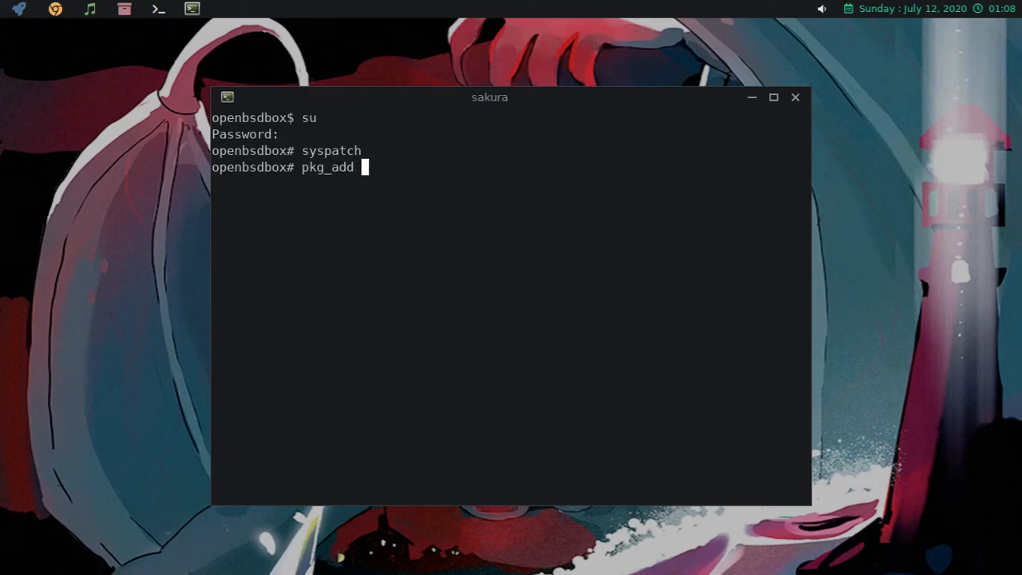
text(-u)
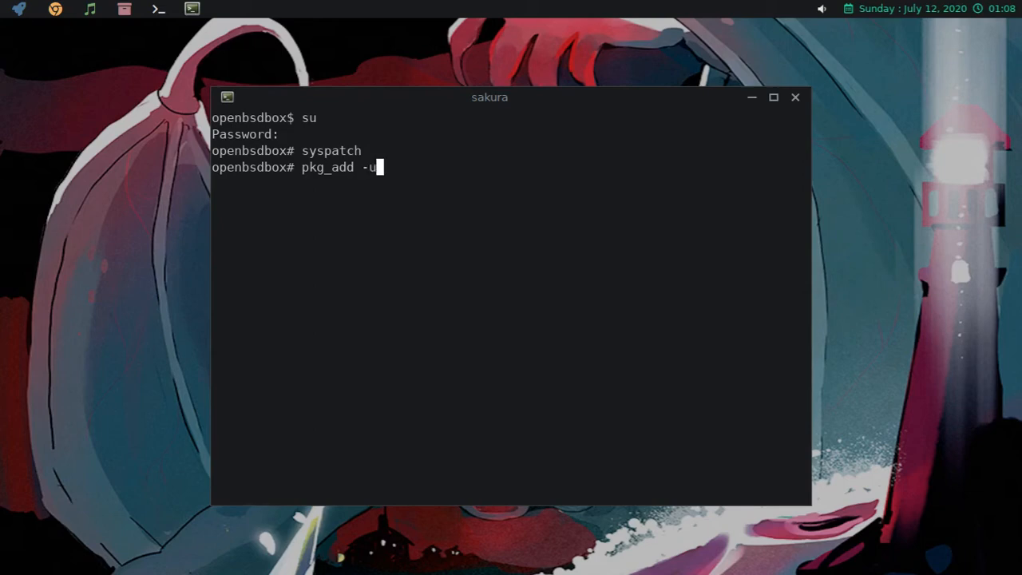
key(Return)
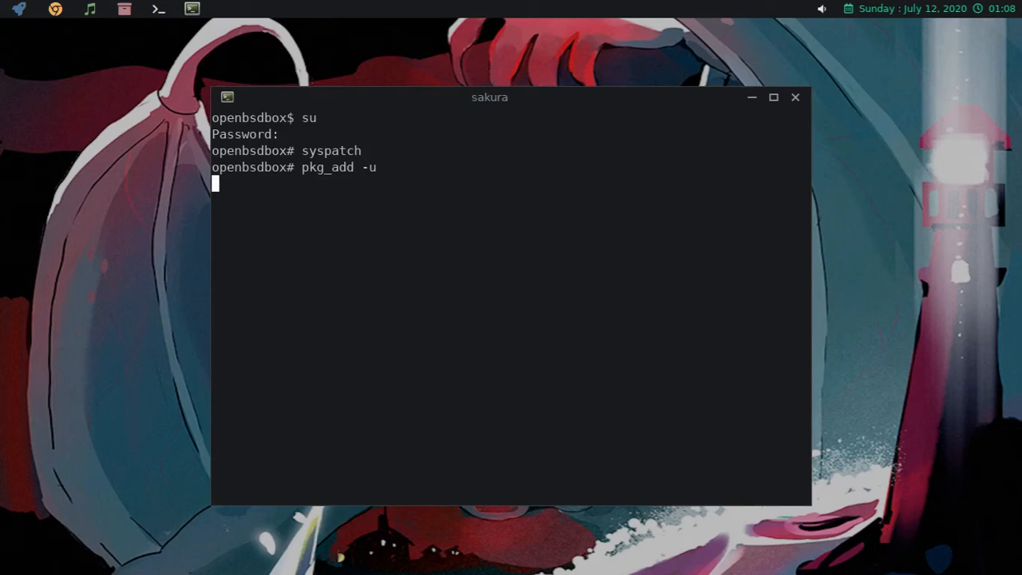
key(Return)
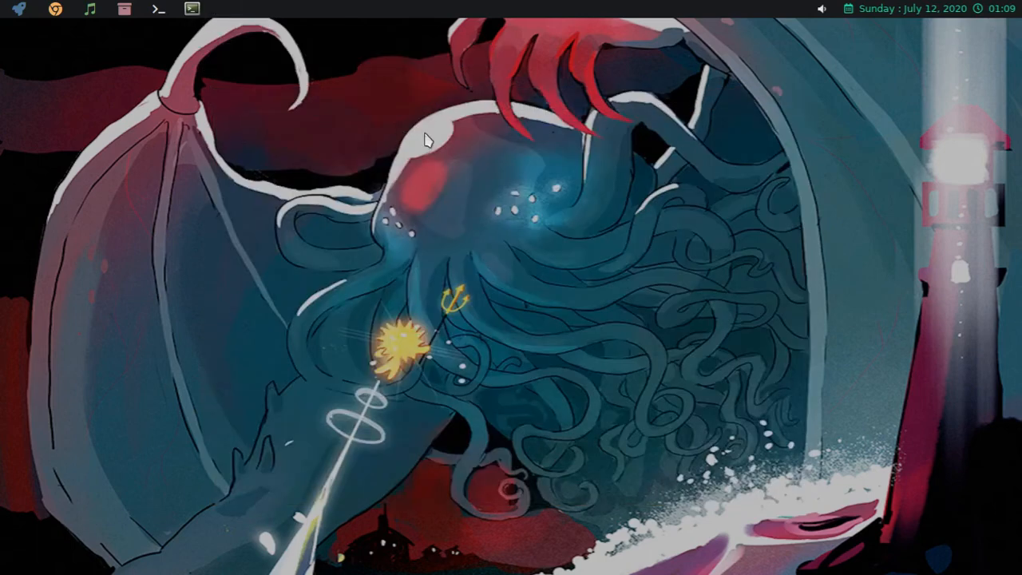
mouse_move(629, 202)
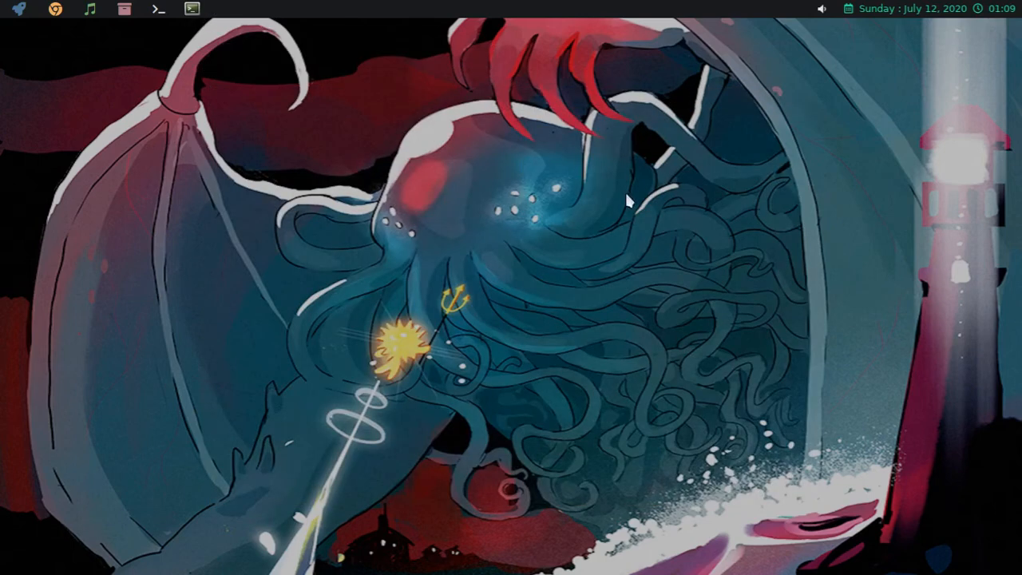
mouse_move(572, 201)
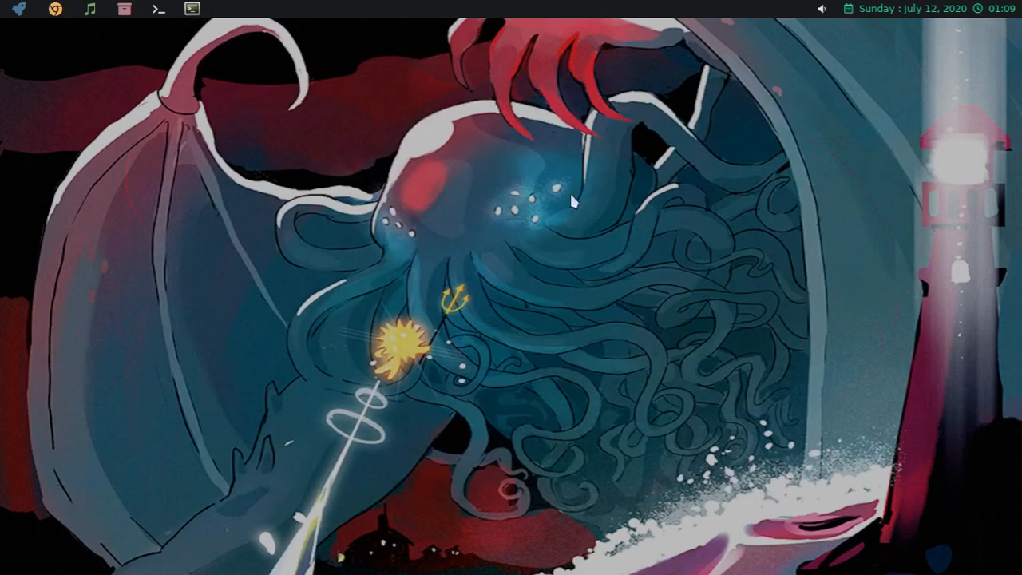
mouse_move(551, 205)
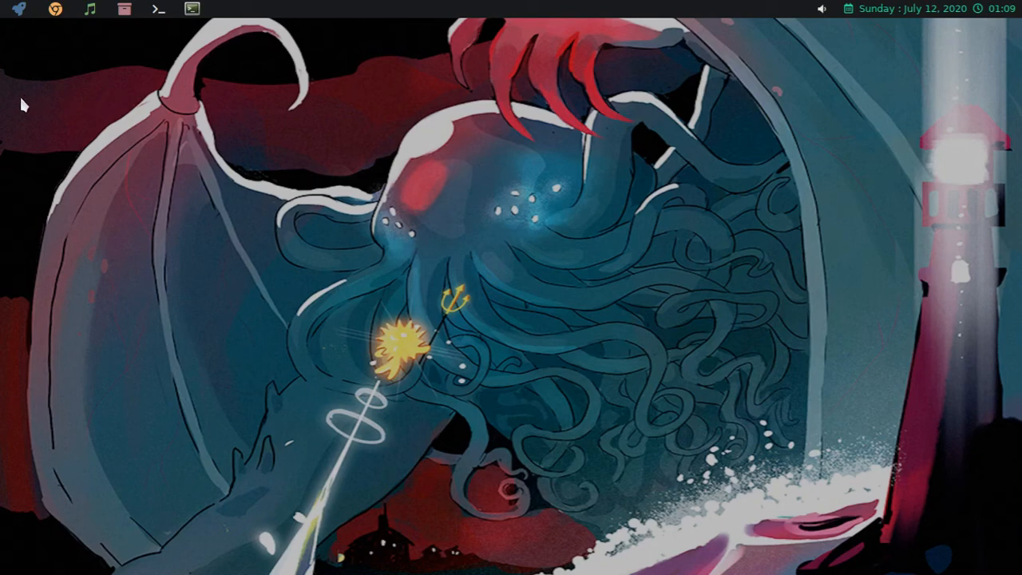
mouse_move(403, 111)
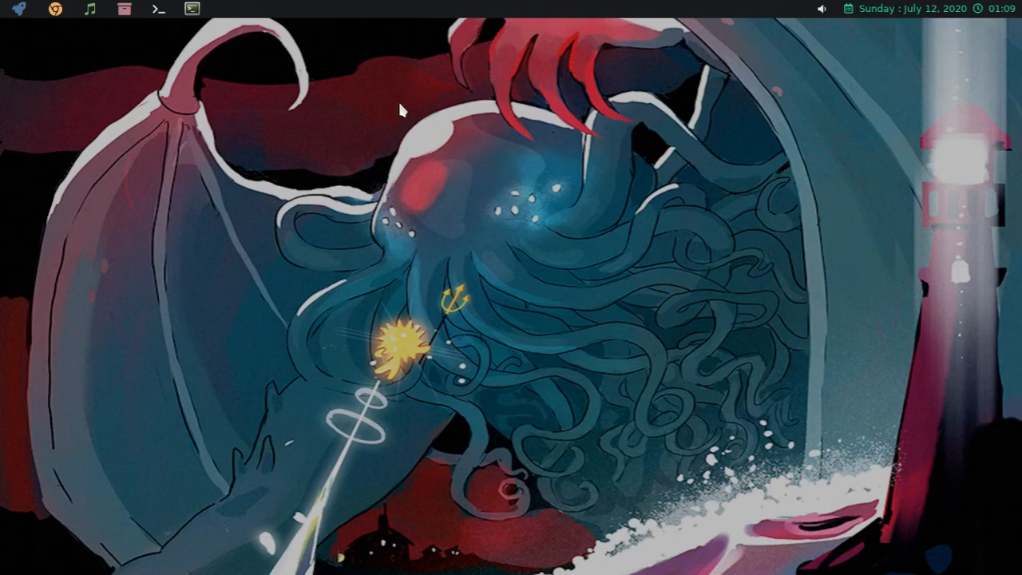
mouse_move(35, 87)
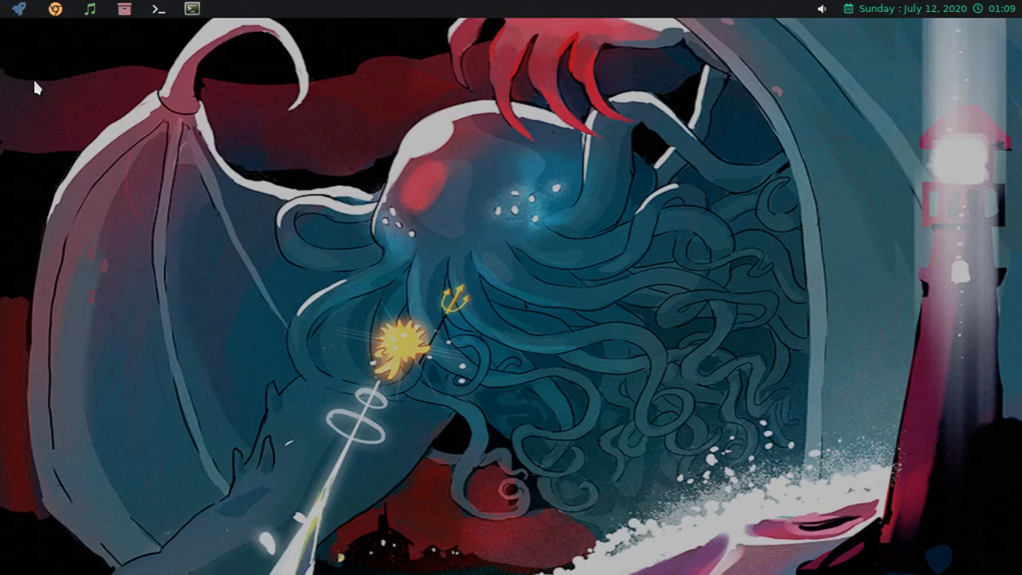
mouse_move(64, 115)
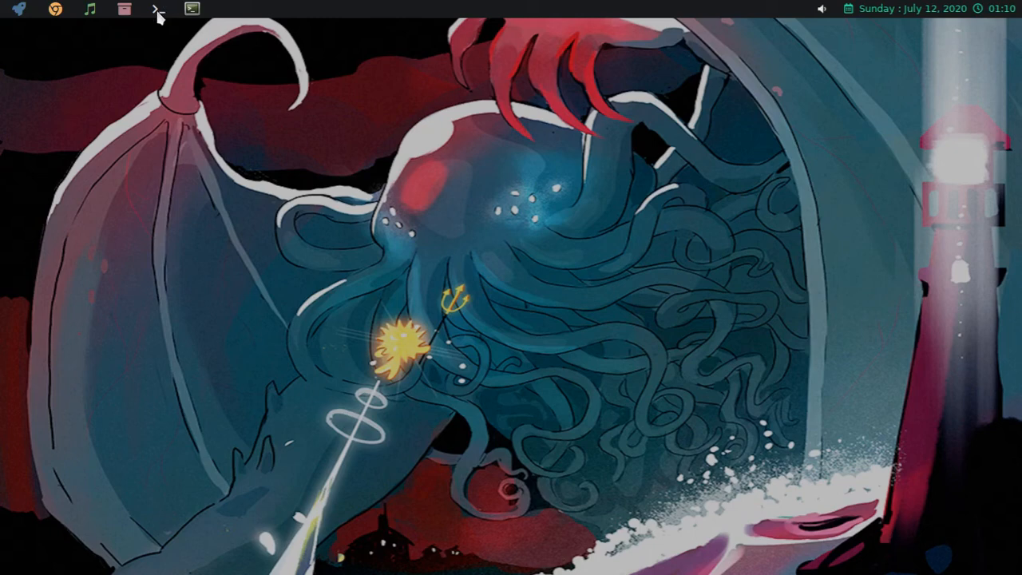
mouse_move(204, 175)
text(ya)
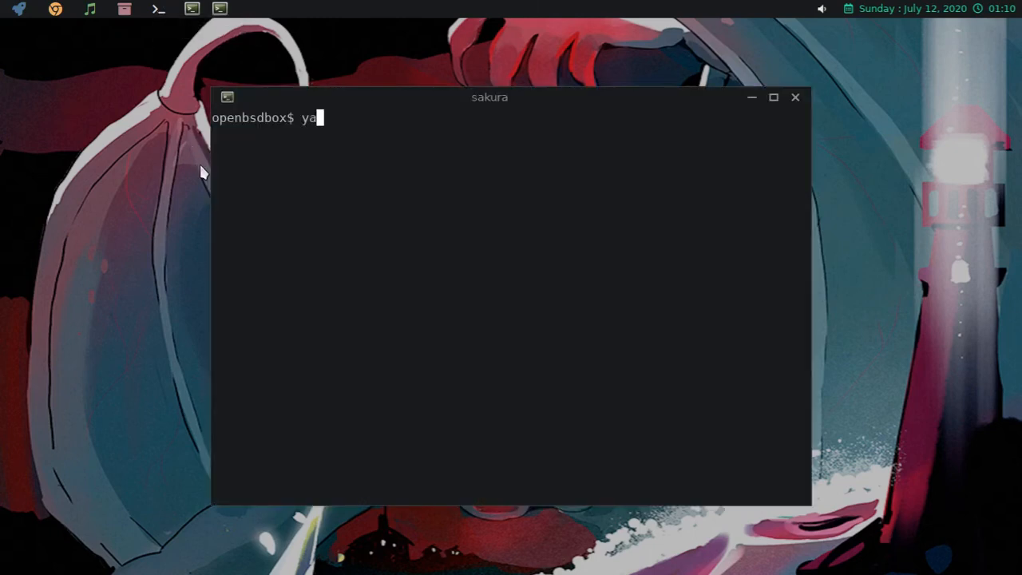
- Launch the YAD colour chooser with yad --color, cancel it, and close the terminal
text(d --color)
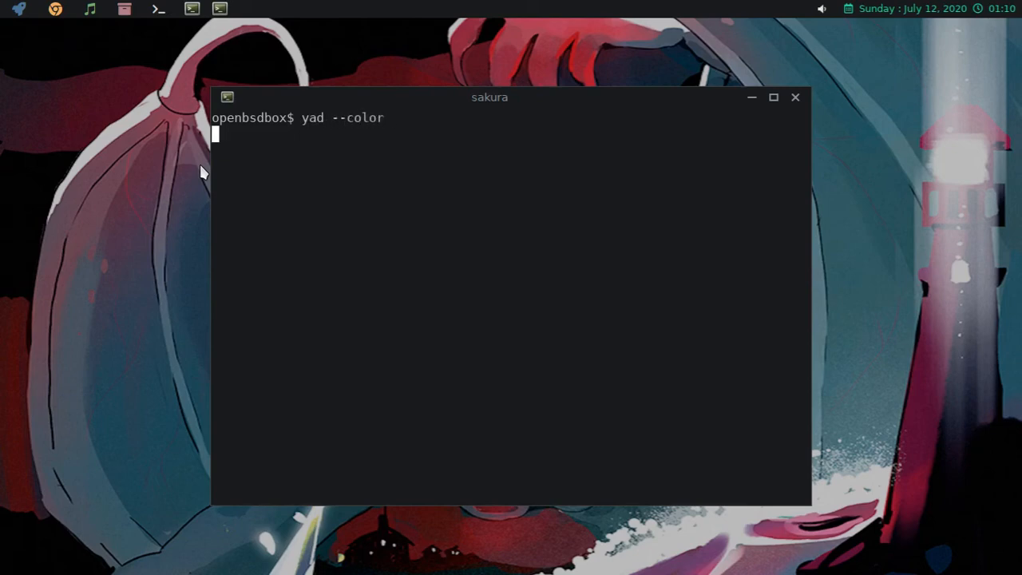
key(Return)
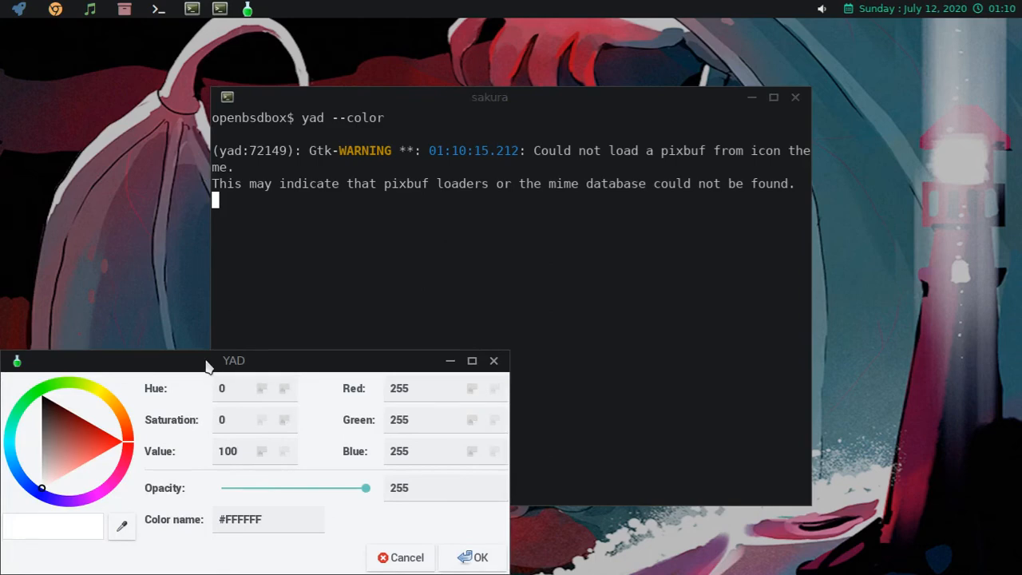
drag(233, 361, 273, 105)
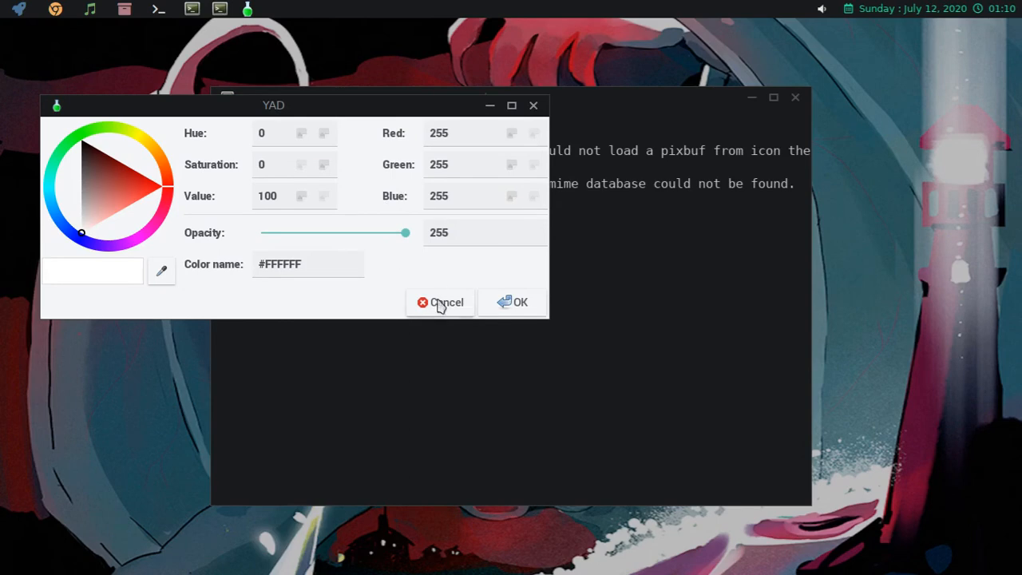
mouse_move(448, 306)
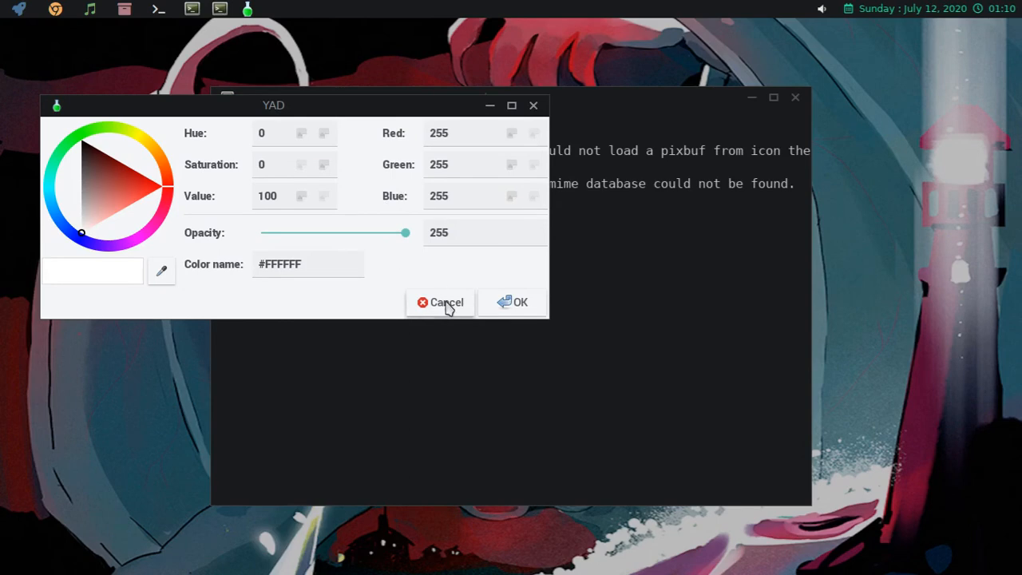
click(441, 301)
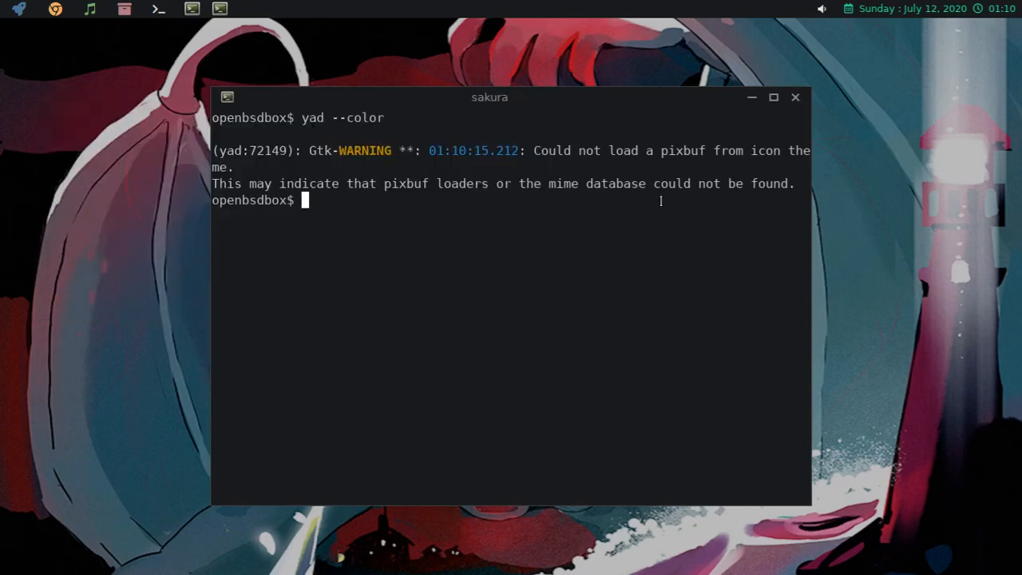
click(795, 97)
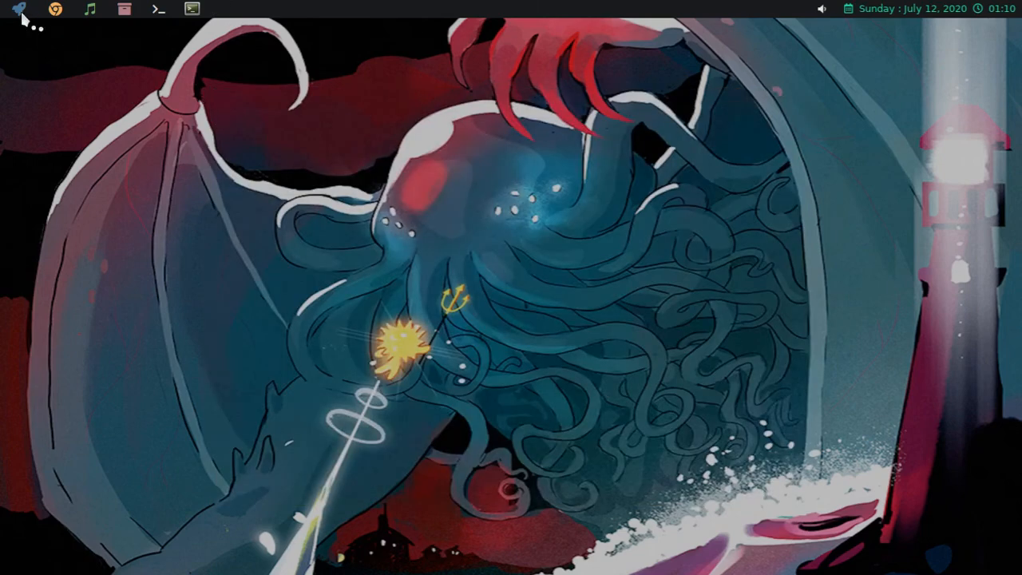
- Show the YAD application list from the tint2 launcher and scroll through its entries
click(15, 10)
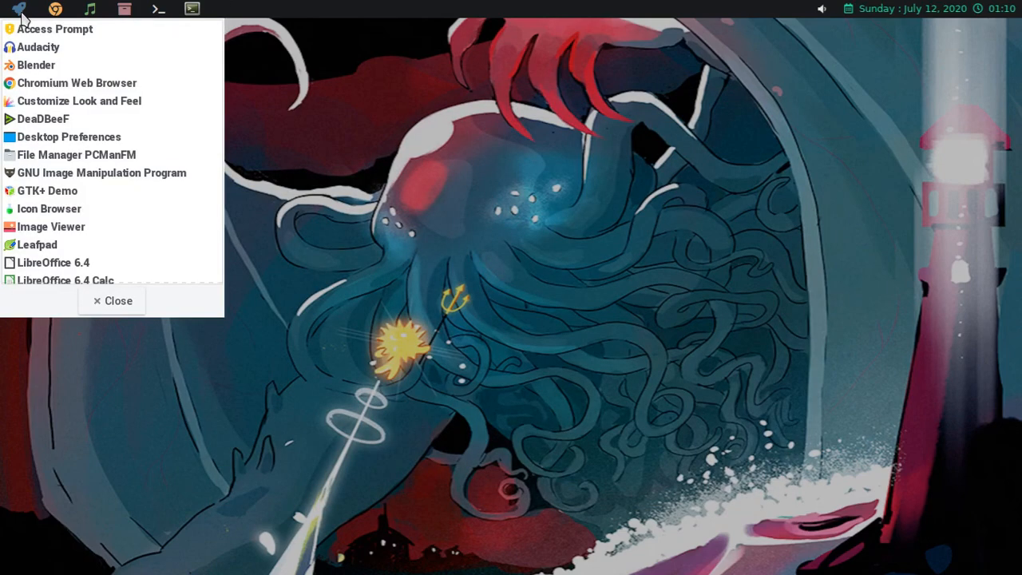
mouse_move(147, 156)
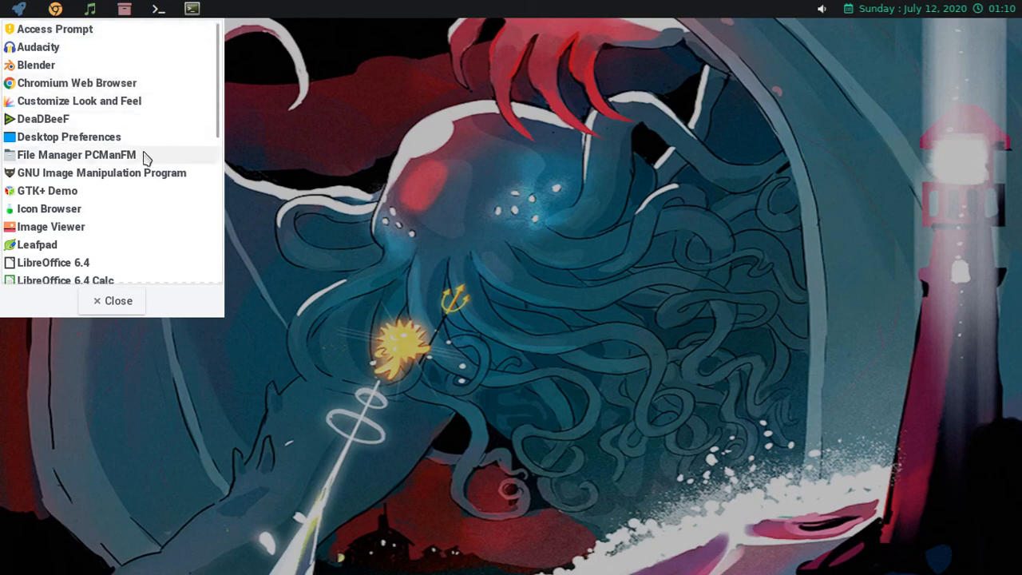
scroll(down, 3)
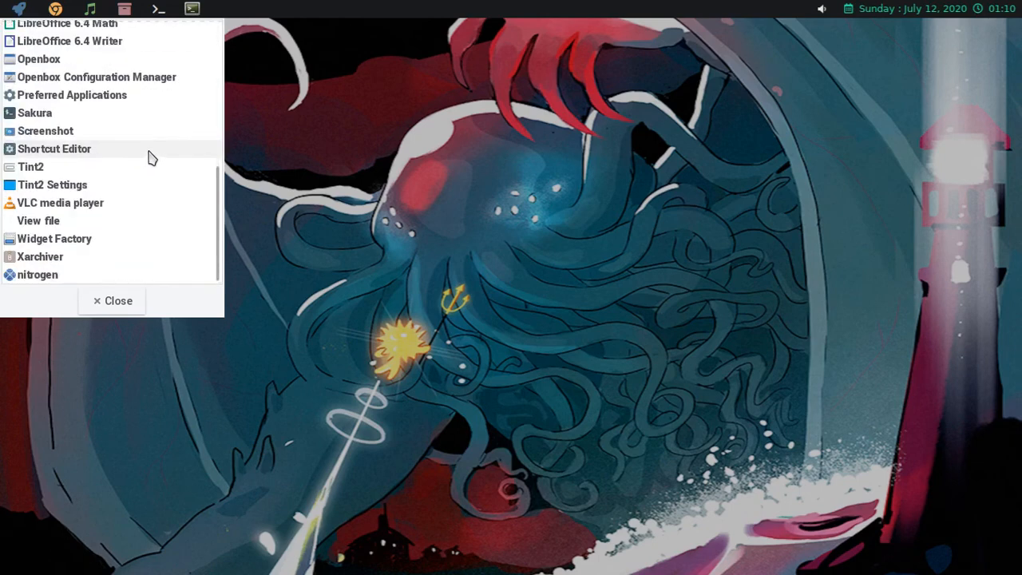
mouse_move(80, 262)
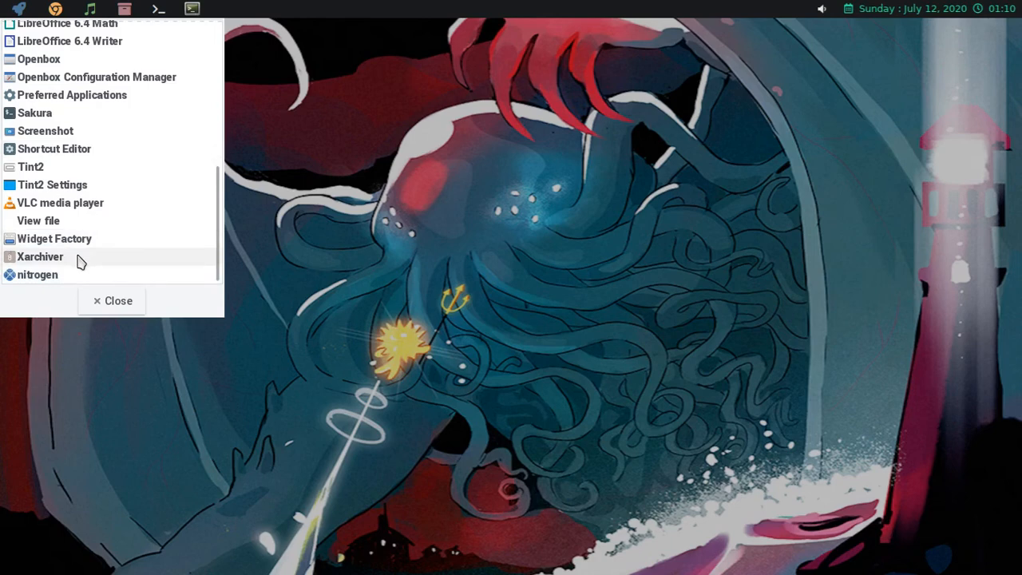
mouse_move(136, 118)
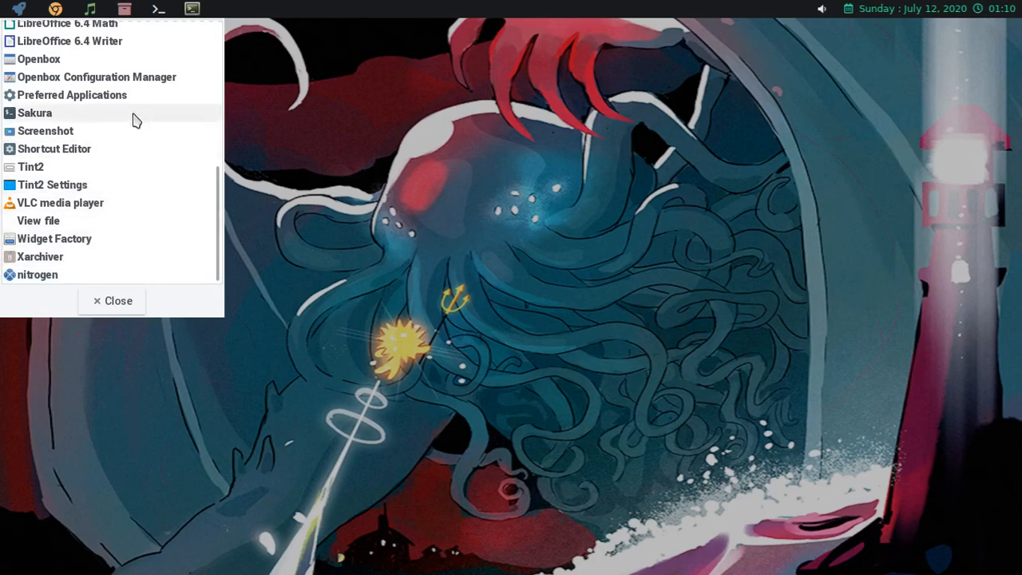
scroll(up, 3)
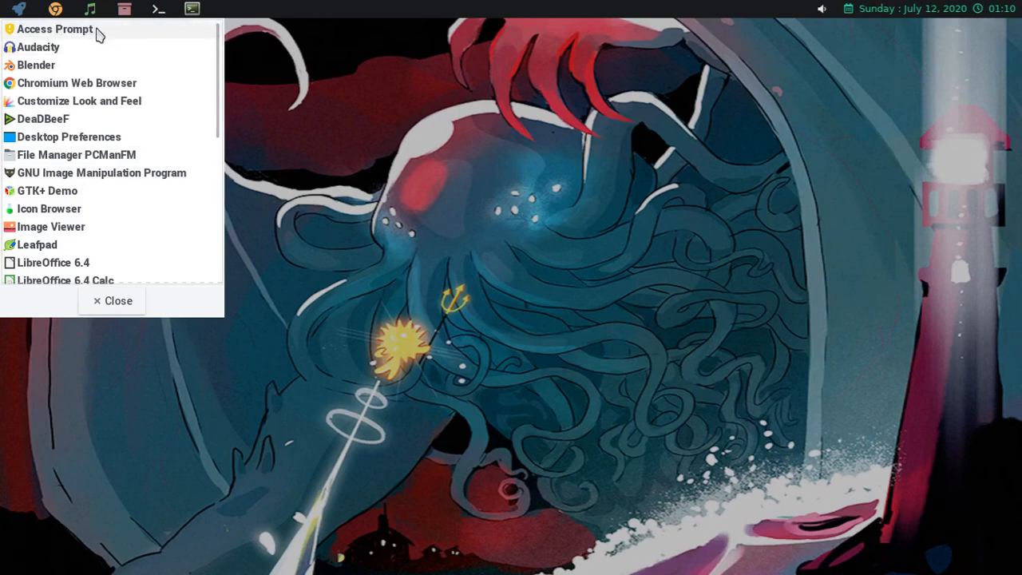
mouse_move(296, 112)
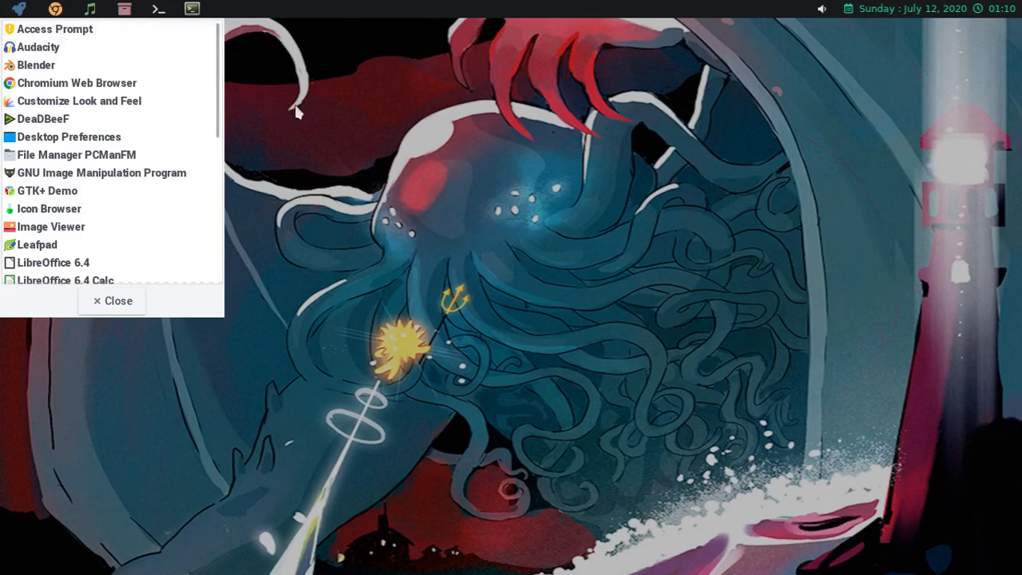
mouse_move(179, 108)
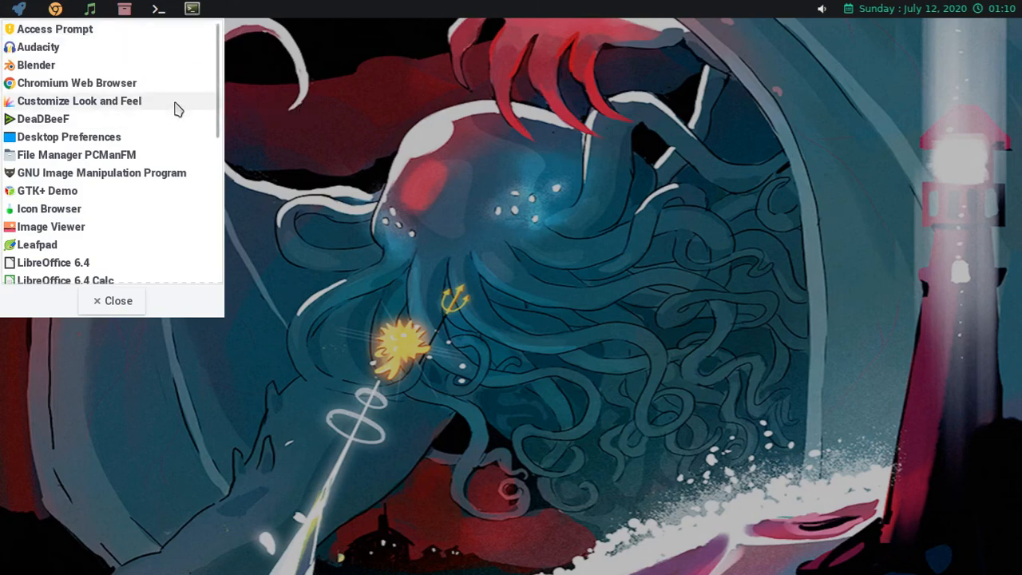
scroll(down, 3)
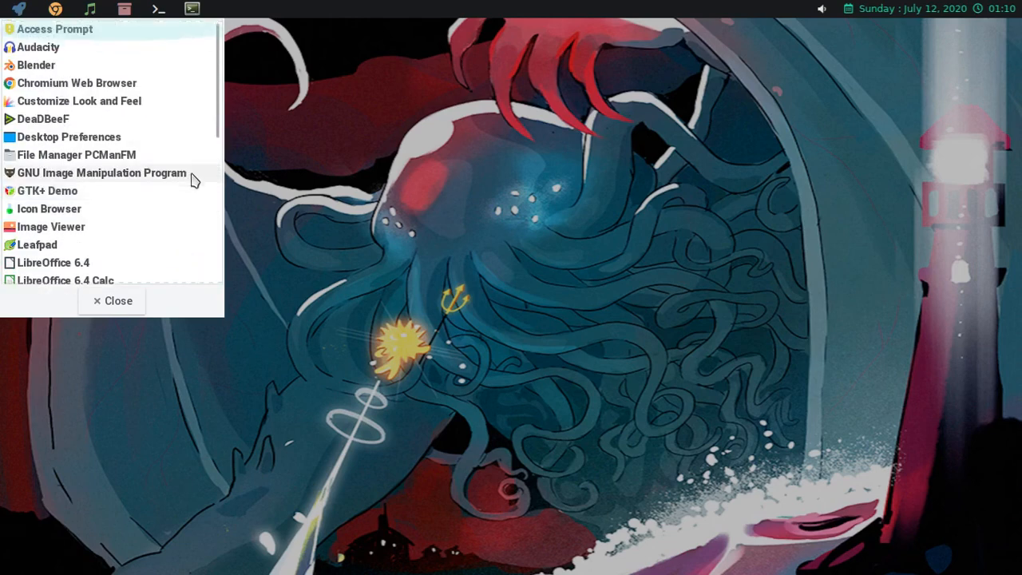
mouse_move(348, 135)
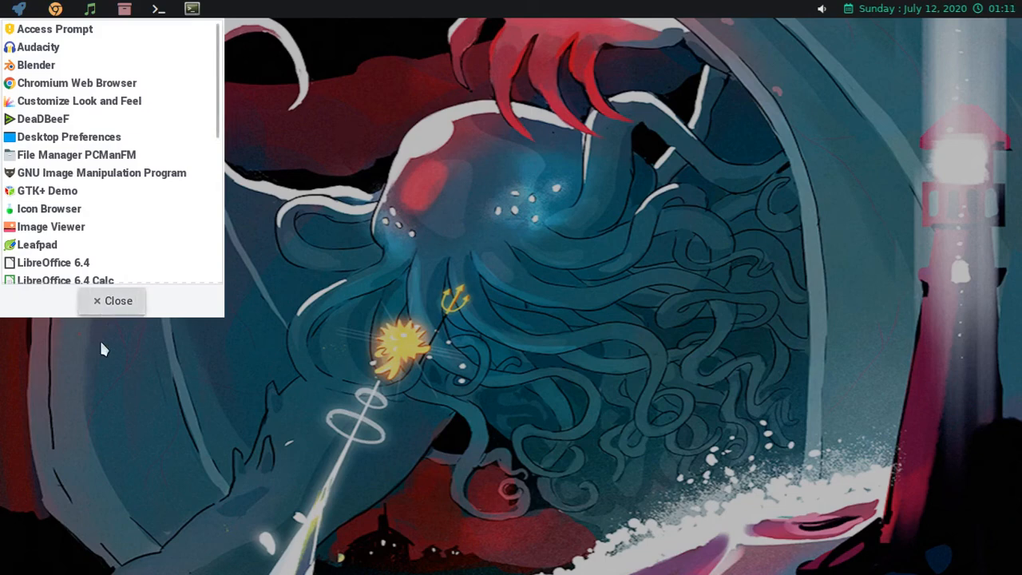
mouse_move(44, 118)
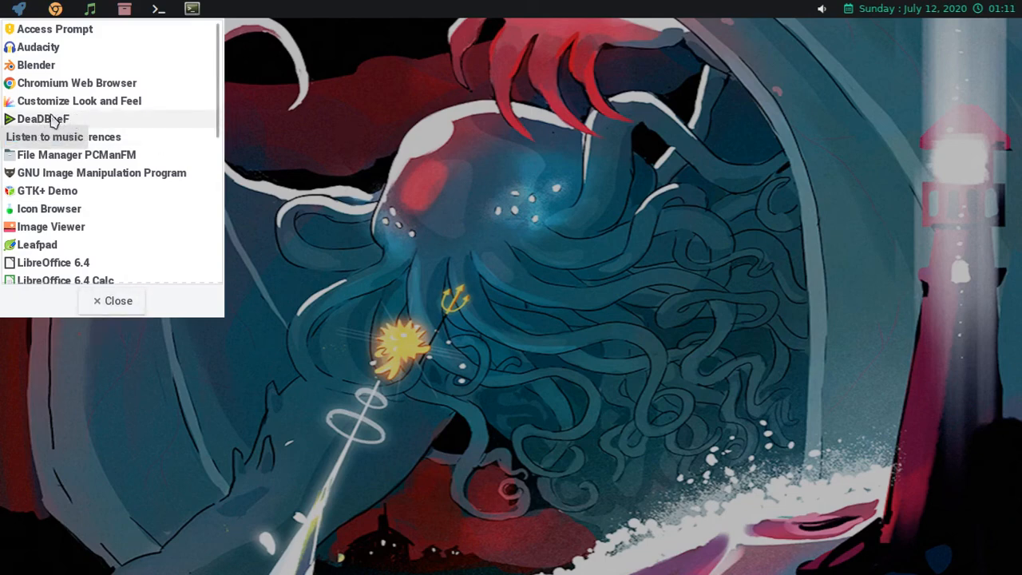
mouse_move(159, 153)
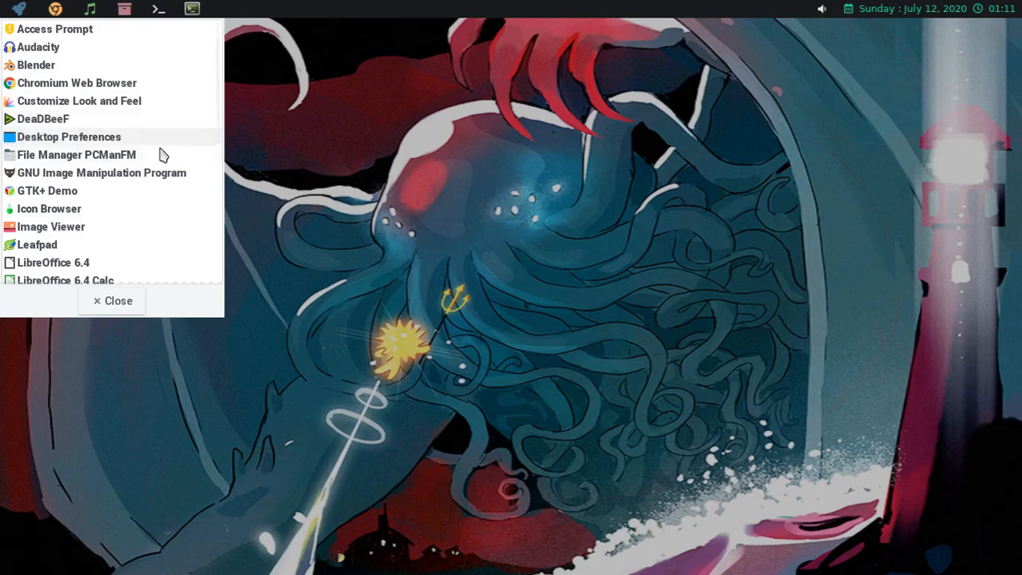
mouse_move(118, 310)
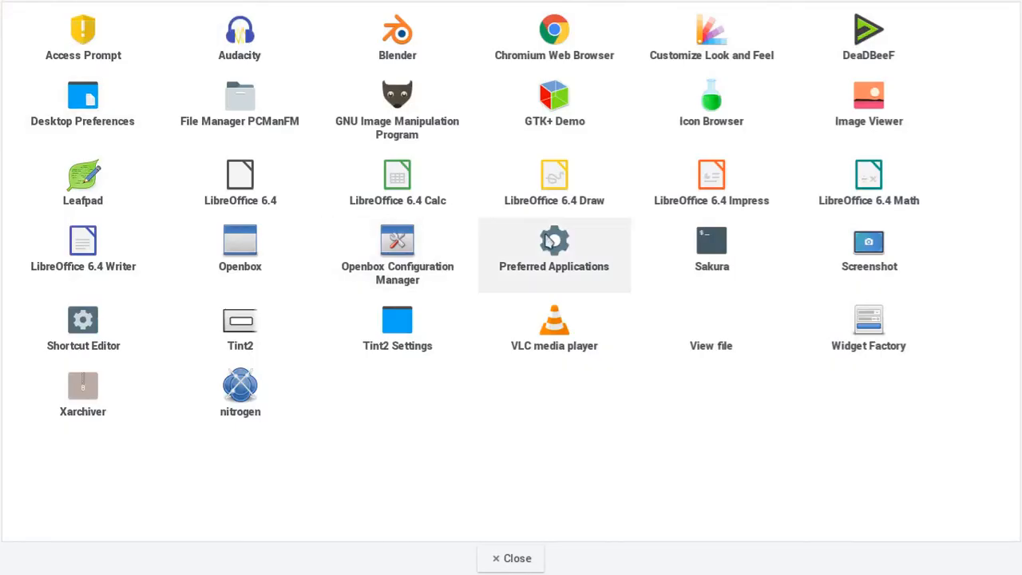
mouse_move(869, 265)
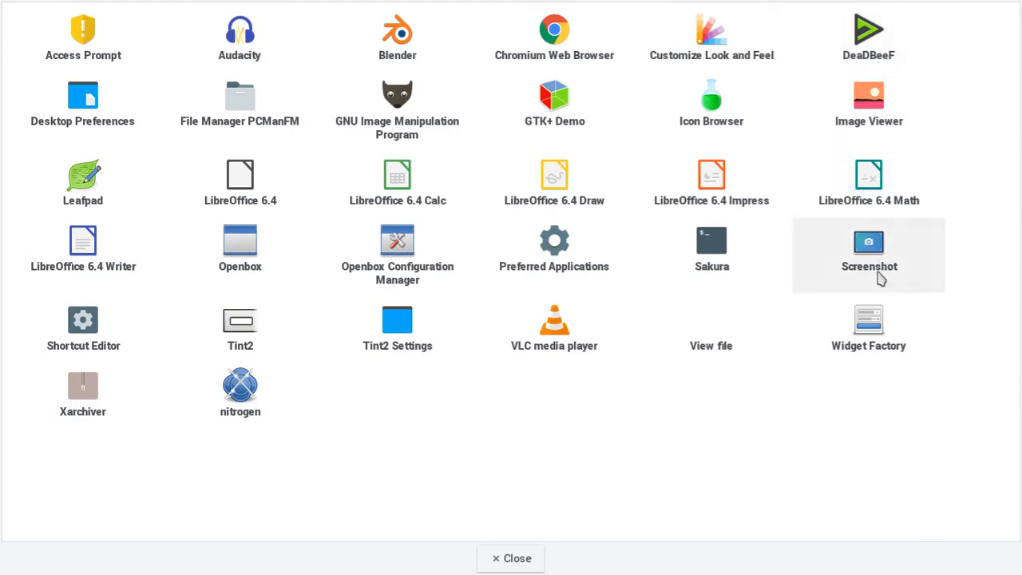
mouse_move(349, 72)
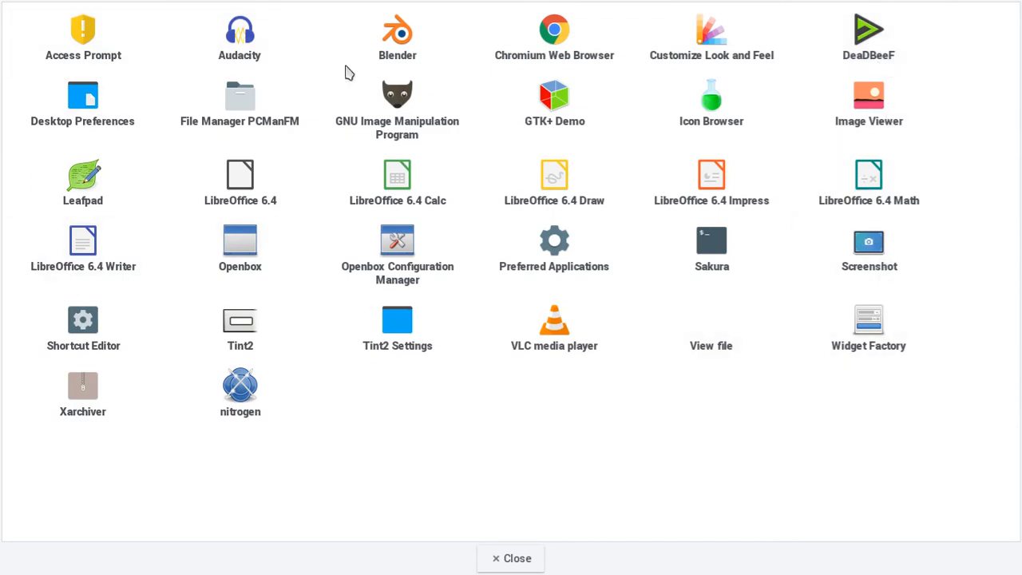
mouse_move(561, 447)
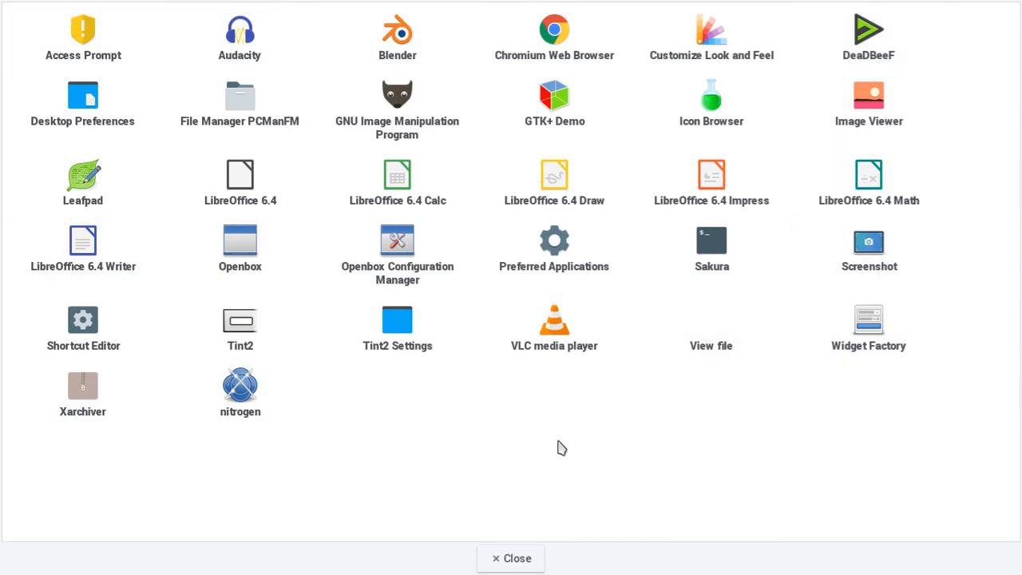
mouse_move(613, 460)
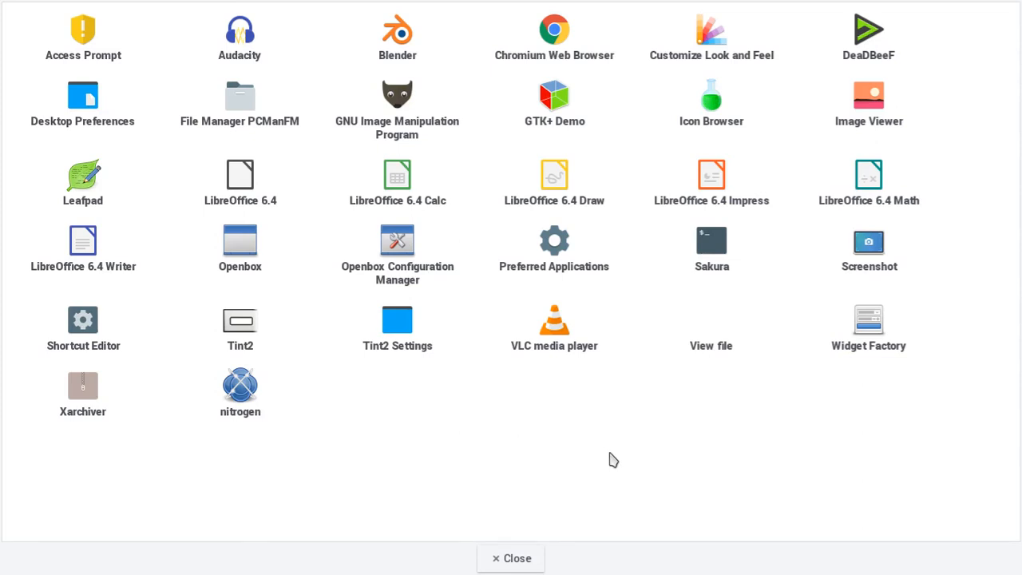
mouse_move(572, 543)
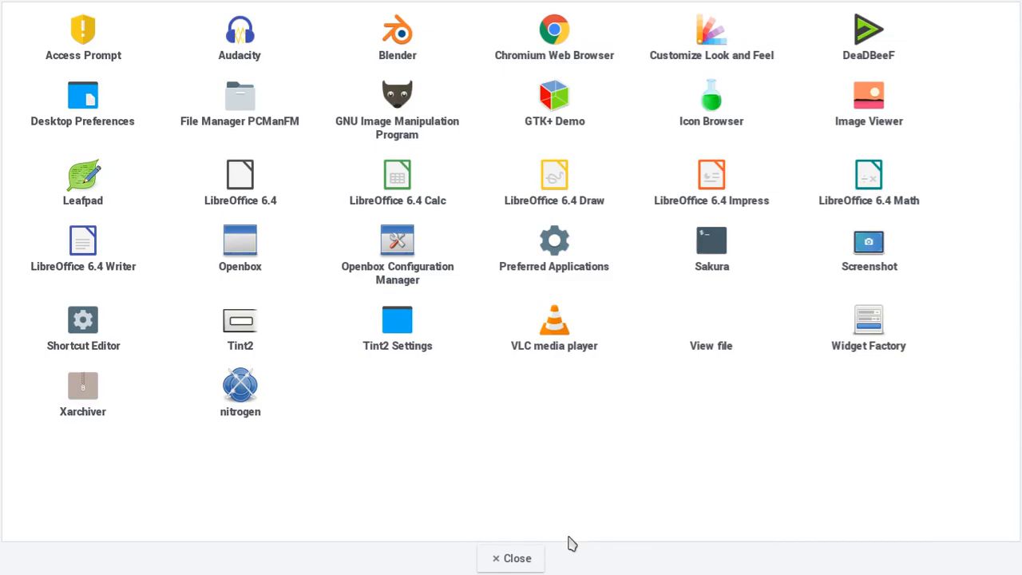
- Close the full-screen YAD application icon grid, returning to the desktop
click(511, 559)
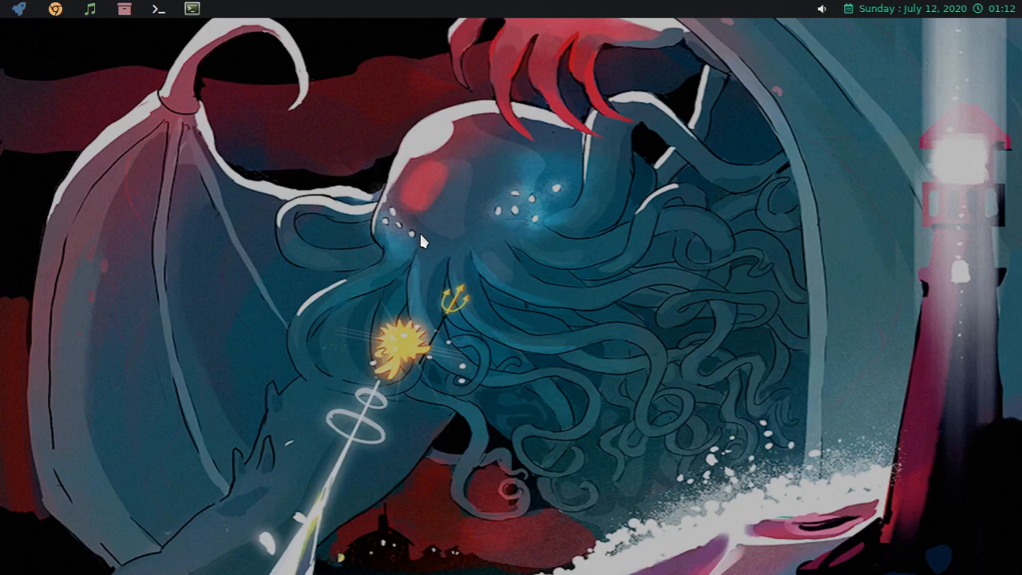
mouse_move(274, 21)
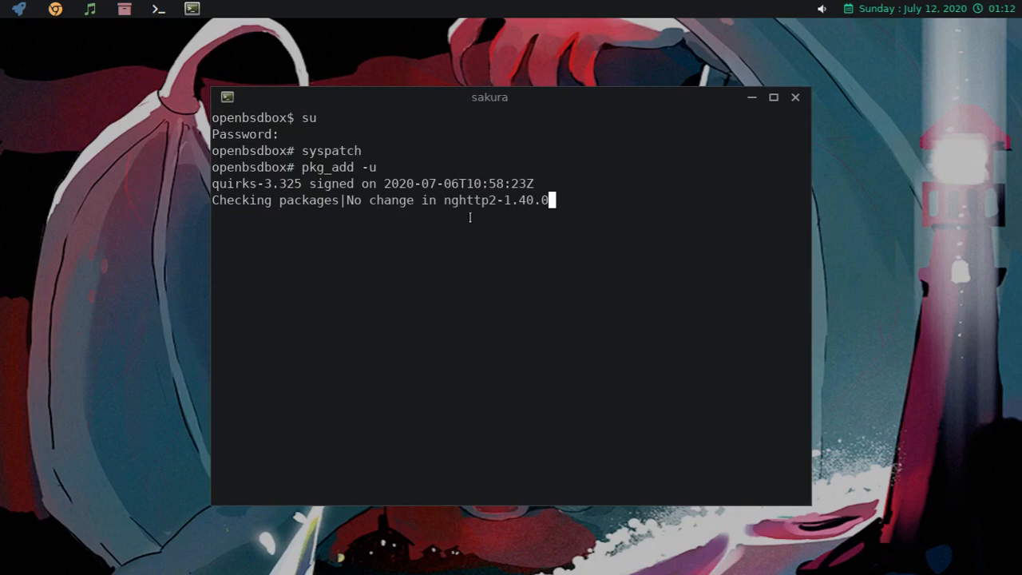
mouse_move(722, 255)
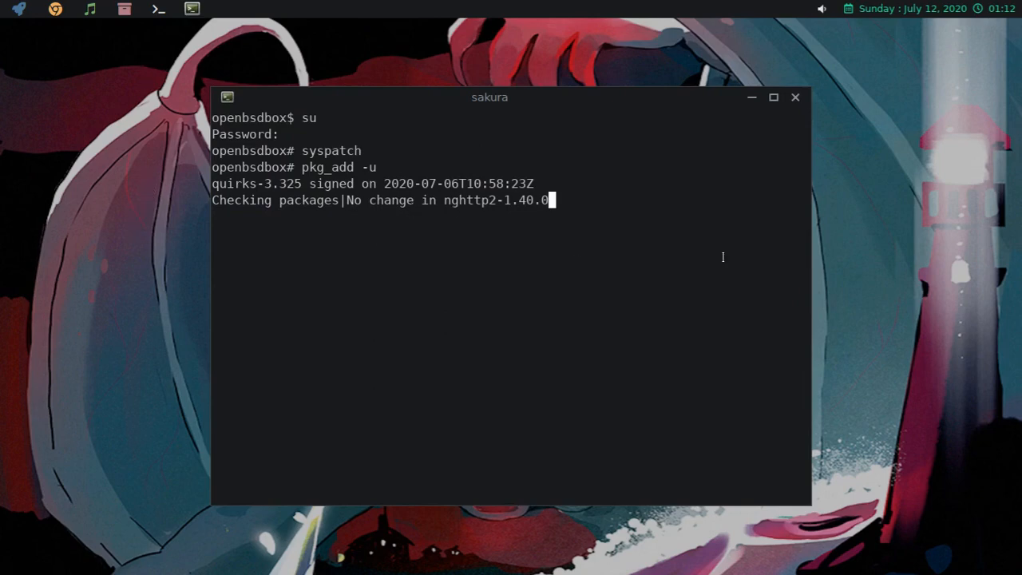